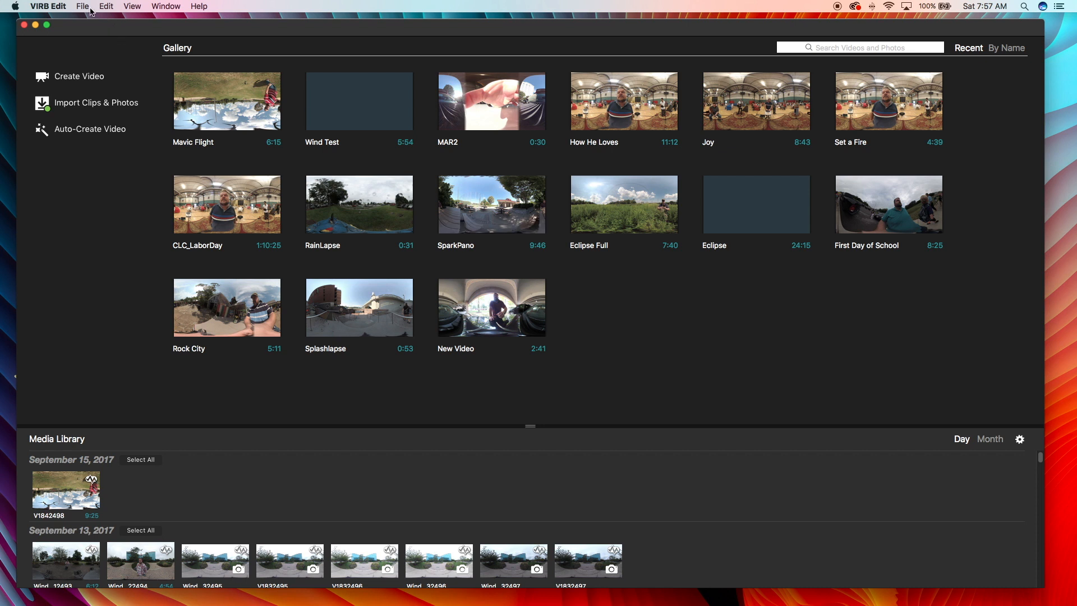
pyautogui.moveTo(232, 31)
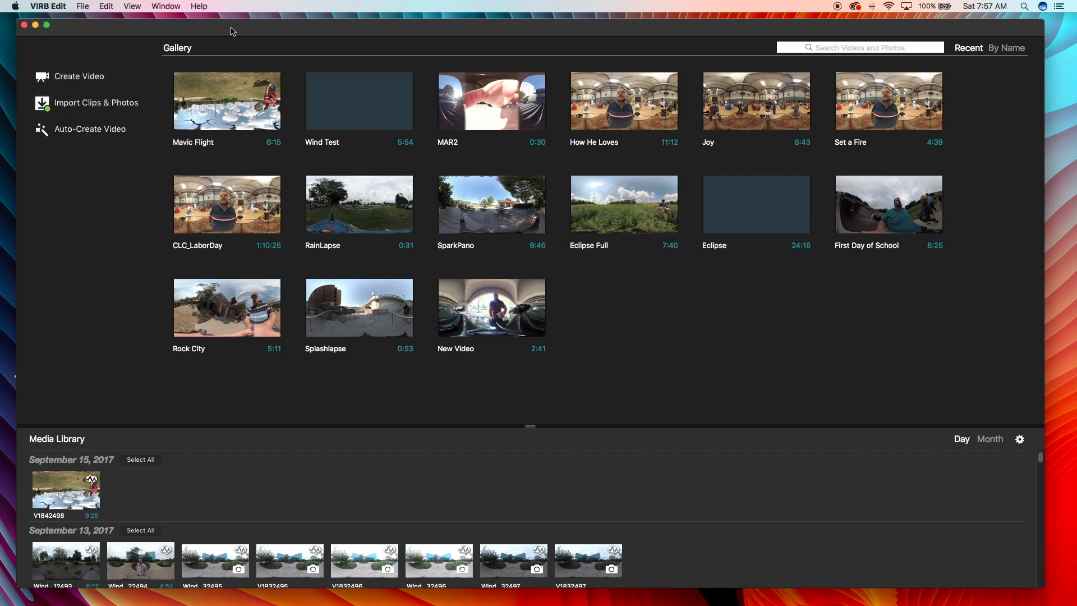
# Step: Check VIRB Edit's version info, then start Import Clips & Photos for the connected VIRB 360
pyautogui.click(46, 5)
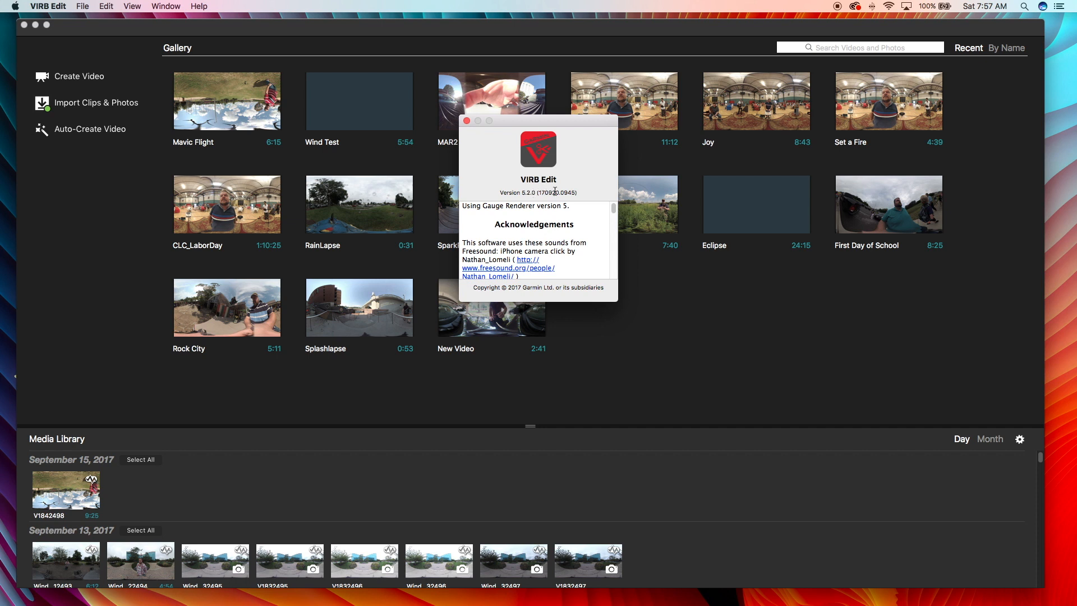
pyautogui.click(468, 121)
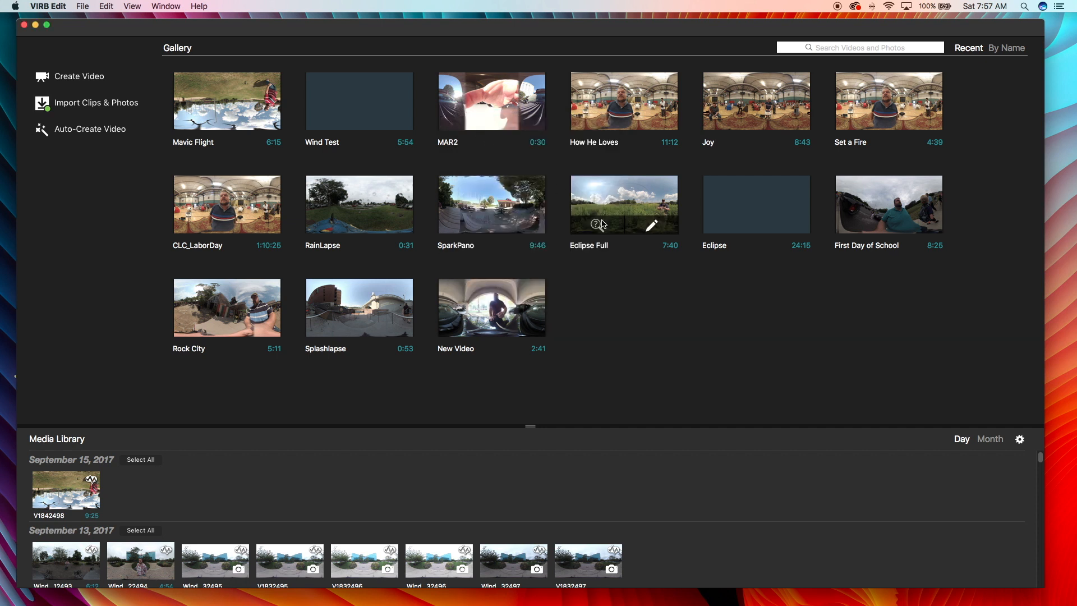
pyautogui.moveTo(60, 126)
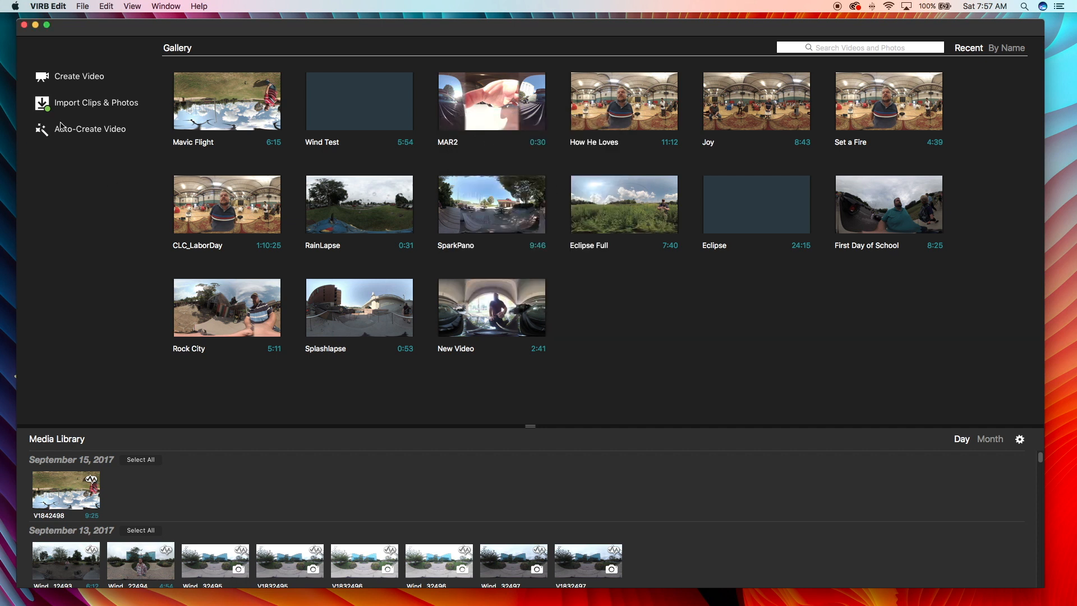
pyautogui.click(95, 102)
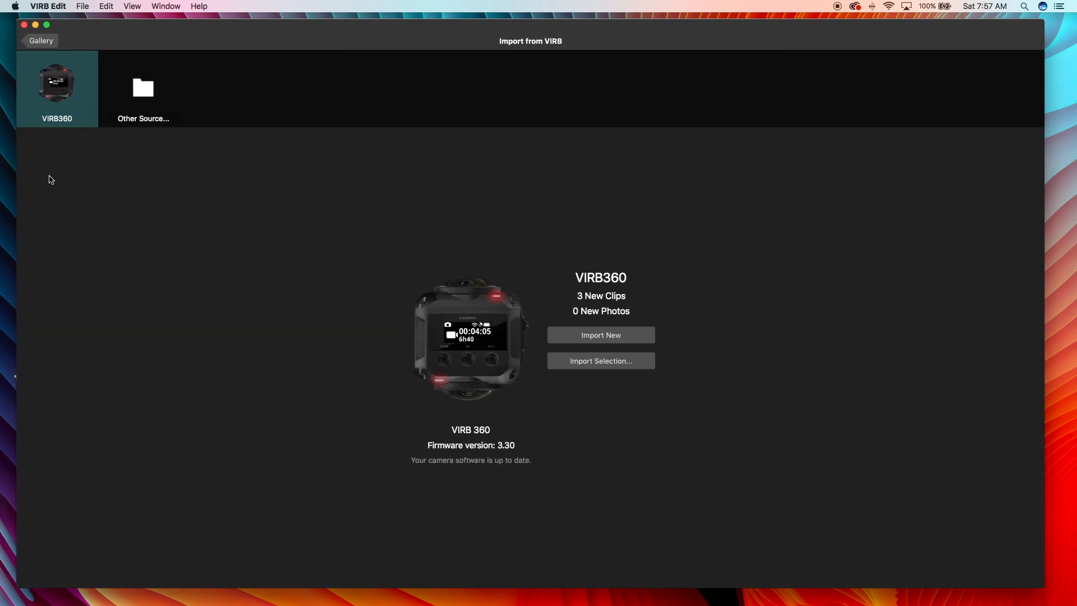
pyautogui.moveTo(478, 450)
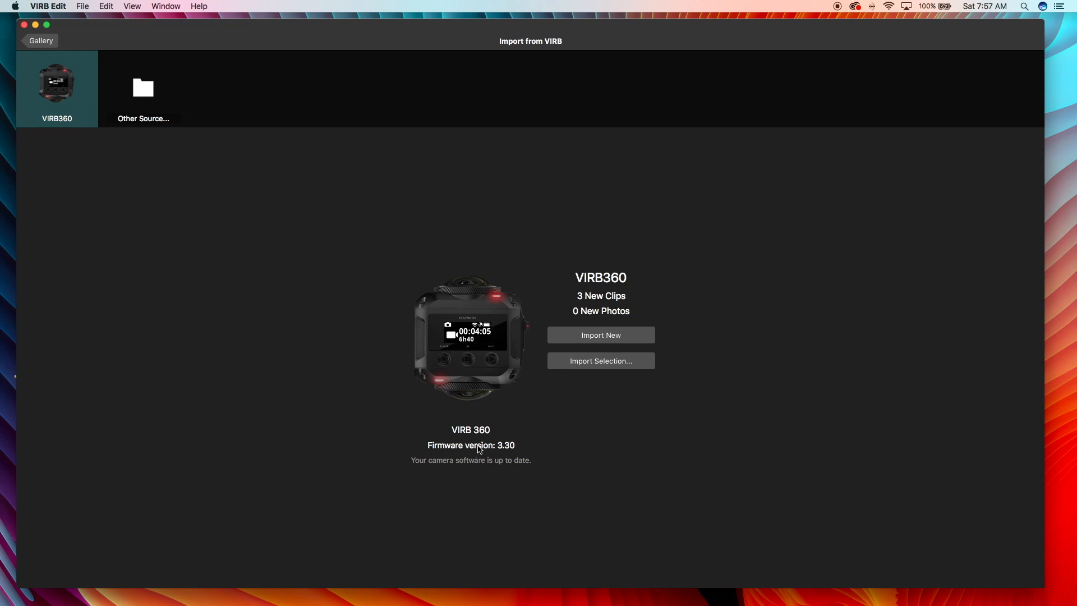
pyautogui.moveTo(508, 452)
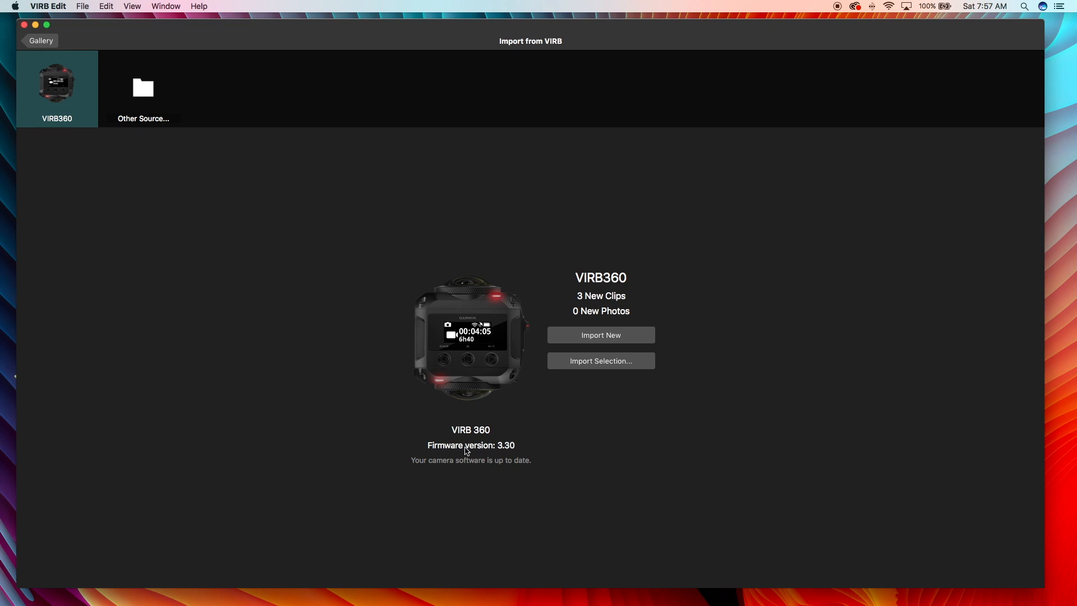
pyautogui.moveTo(36, 248)
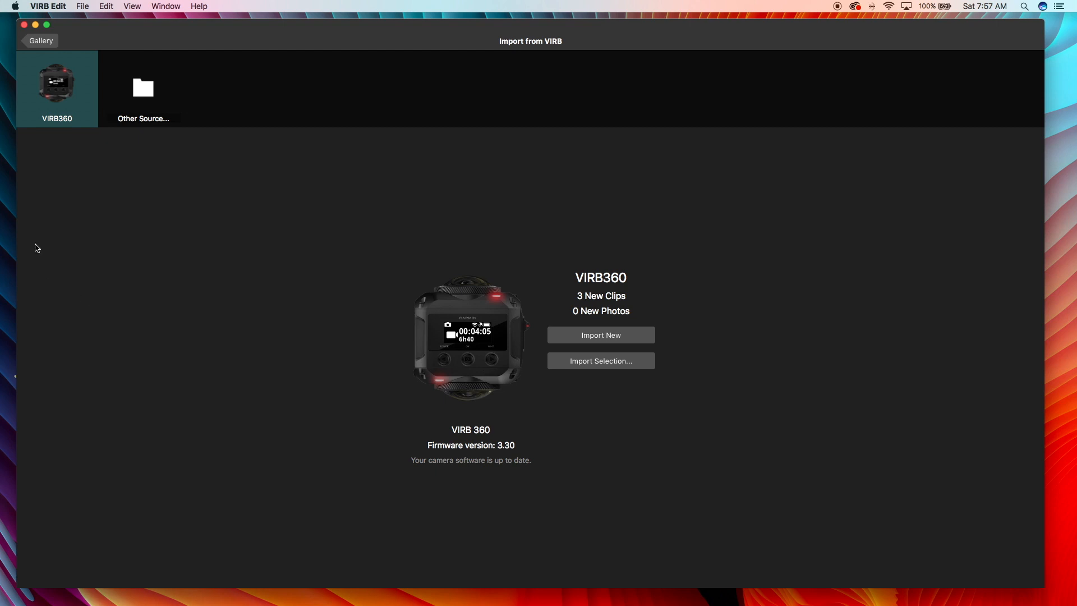
pyautogui.moveTo(176, 214)
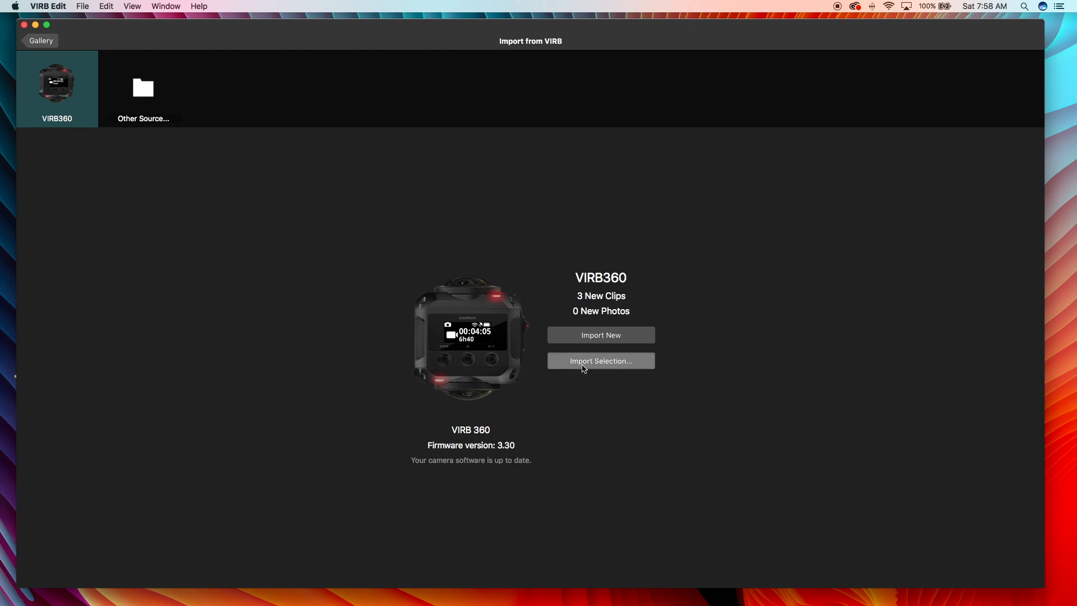
# Step: Select all three September 22, 2017 clips for import, leaving RAW stitch distance at Far
pyautogui.click(599, 361)
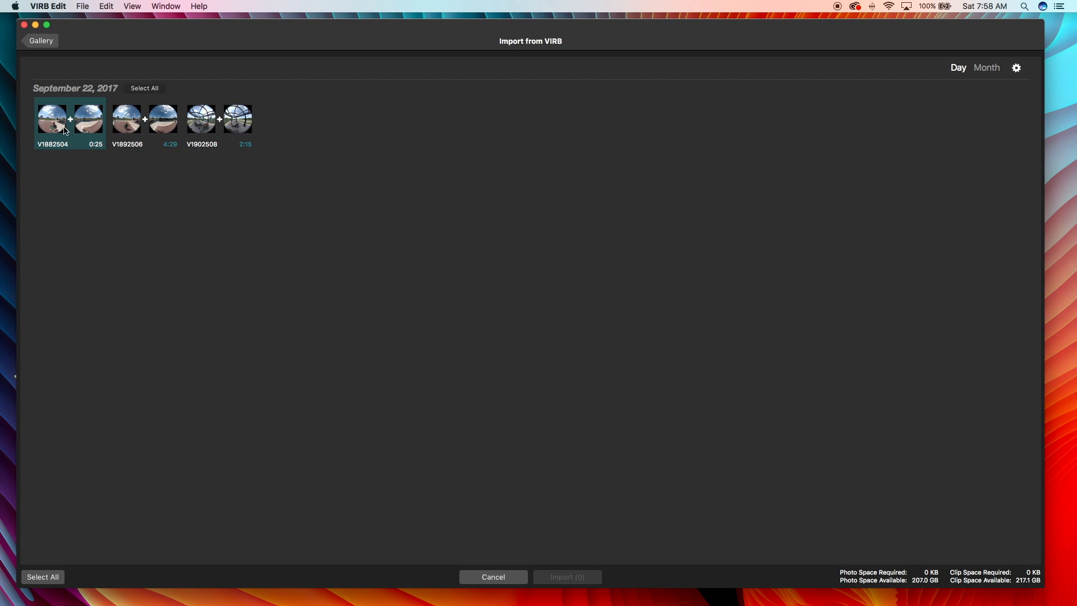
pyautogui.moveTo(96, 129)
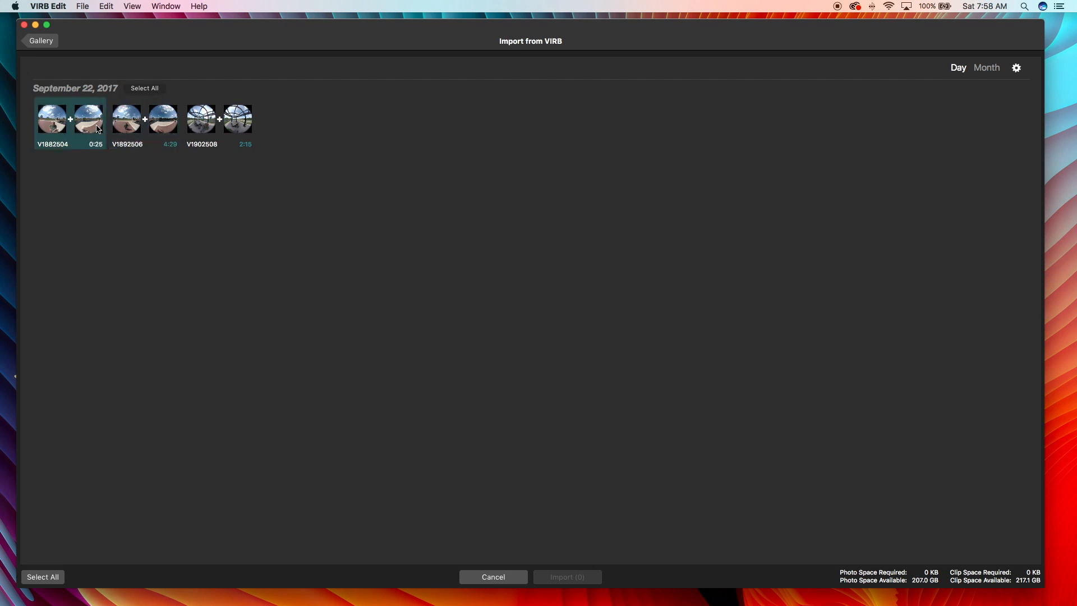
pyautogui.click(218, 119)
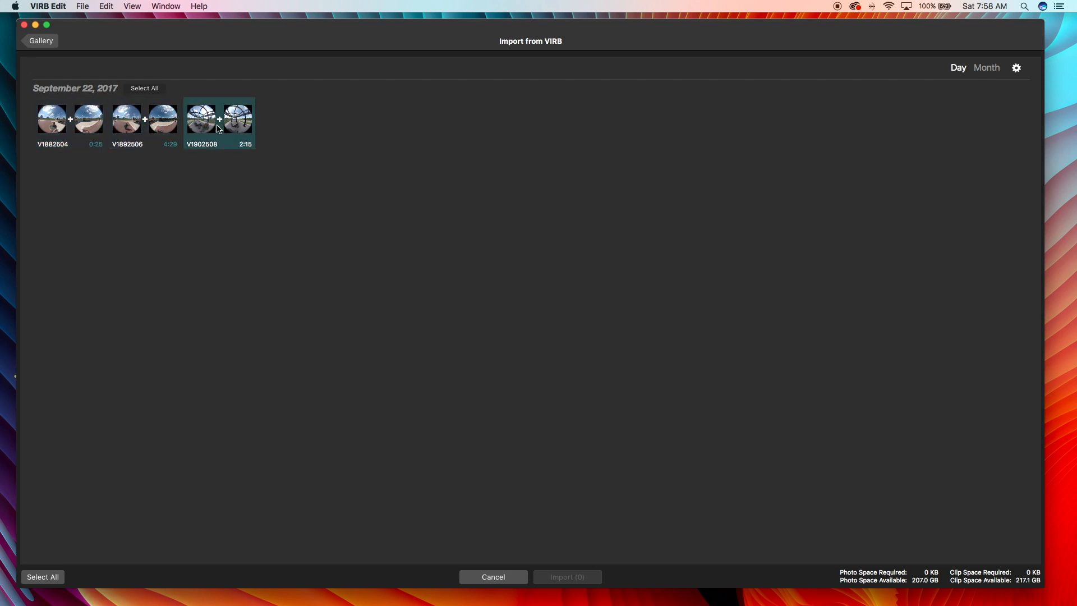
pyautogui.moveTo(222, 153)
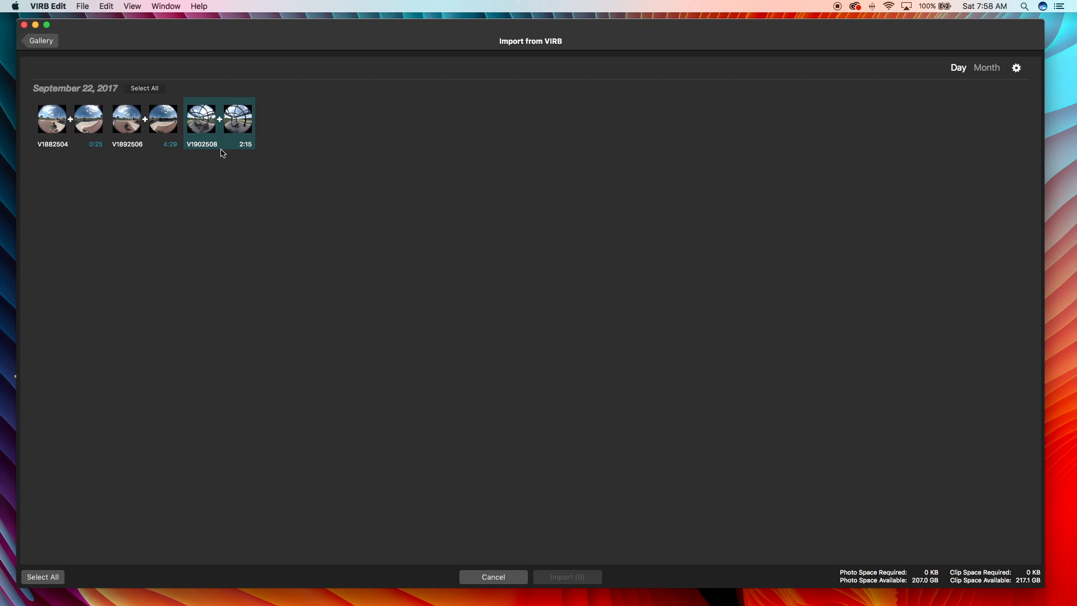
pyautogui.click(218, 117)
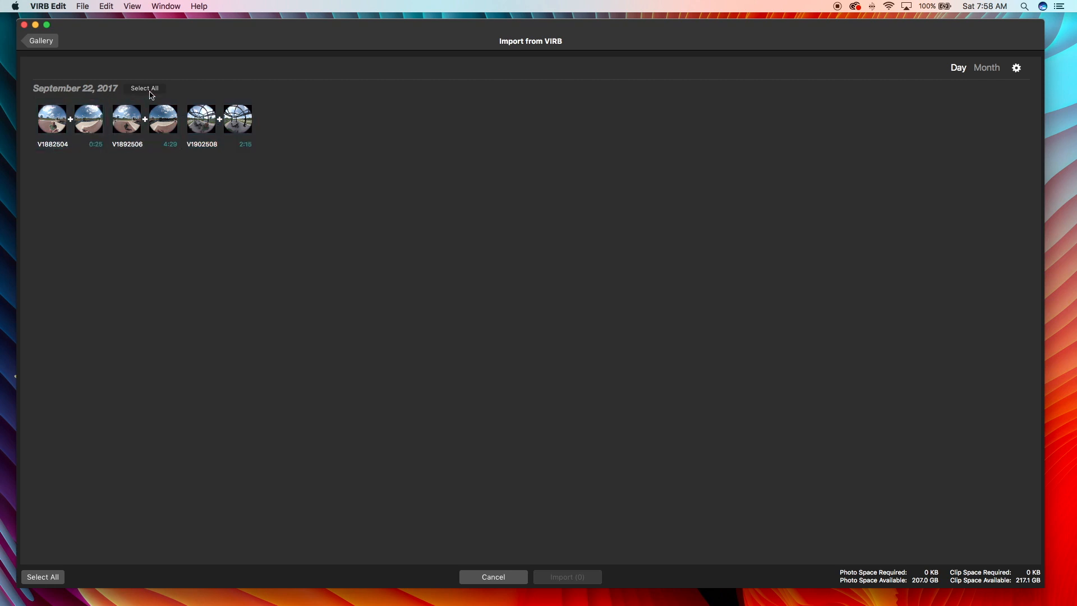
pyautogui.click(143, 88)
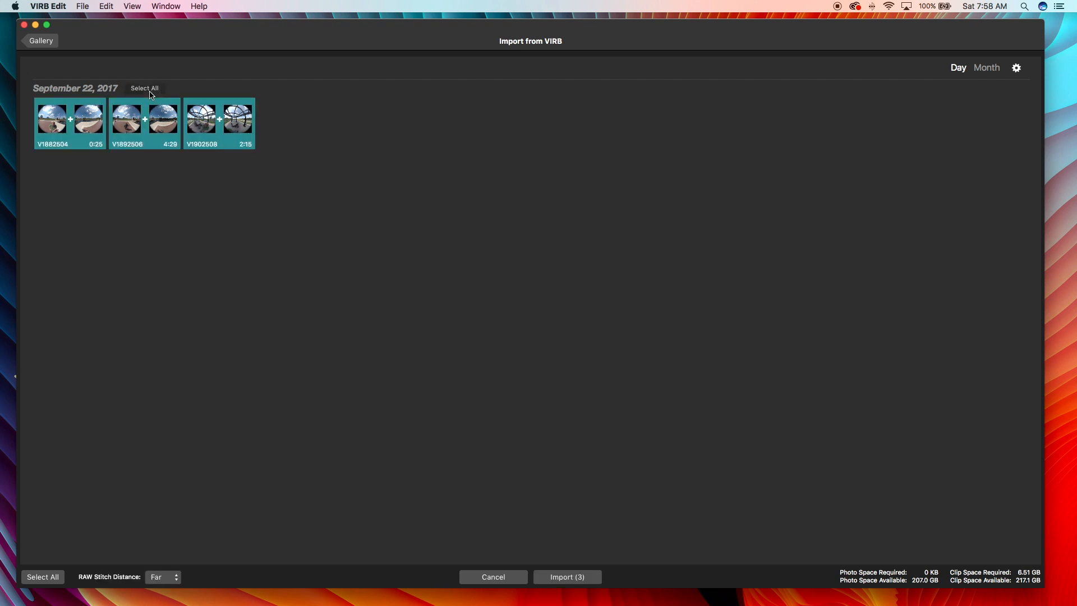
pyautogui.moveTo(151, 584)
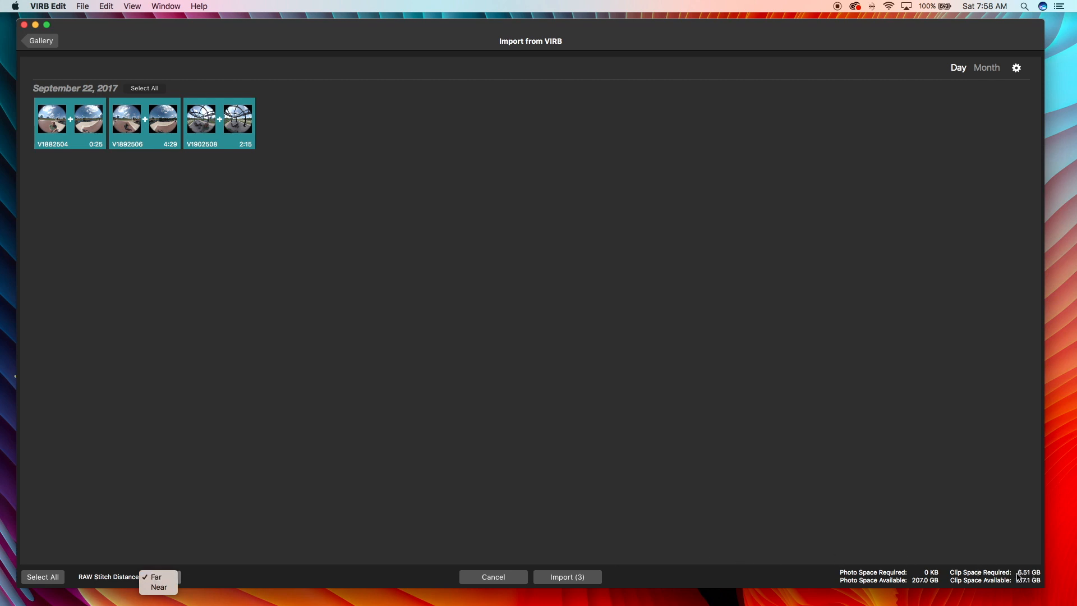
pyautogui.moveTo(842, 574)
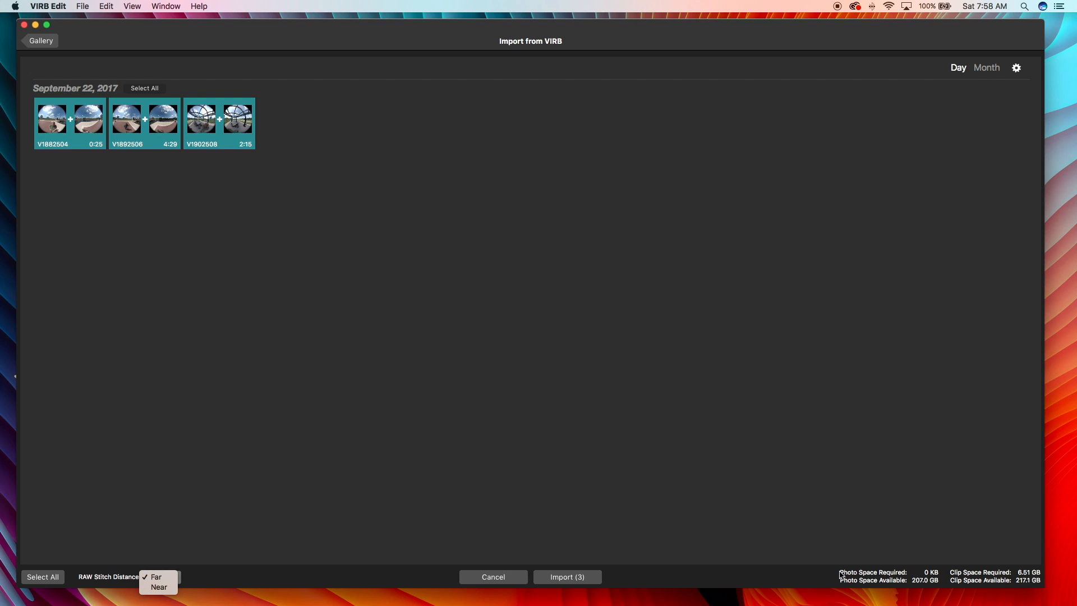
pyautogui.moveTo(768, 457)
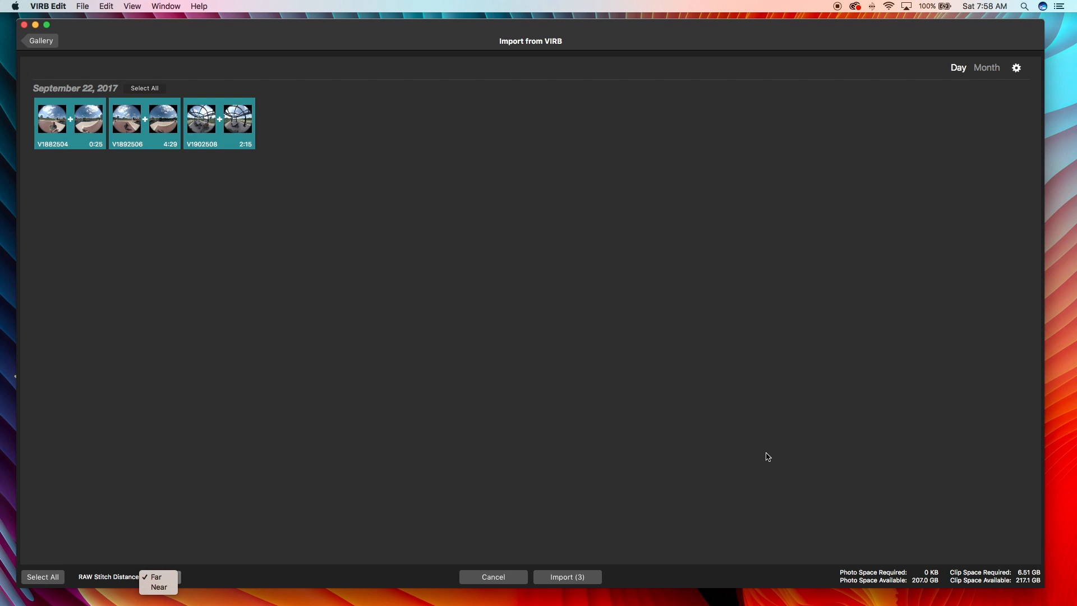
pyautogui.click(82, 6)
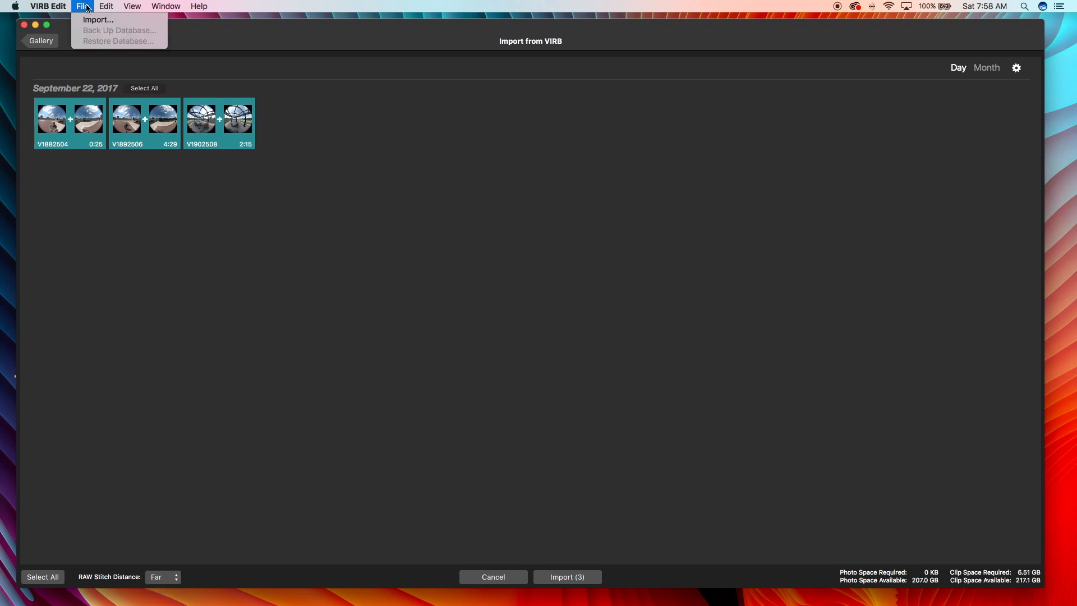
# Step: Show VIRB Edit's General preferences with the clip and photo storage locations
pyautogui.click(47, 6)
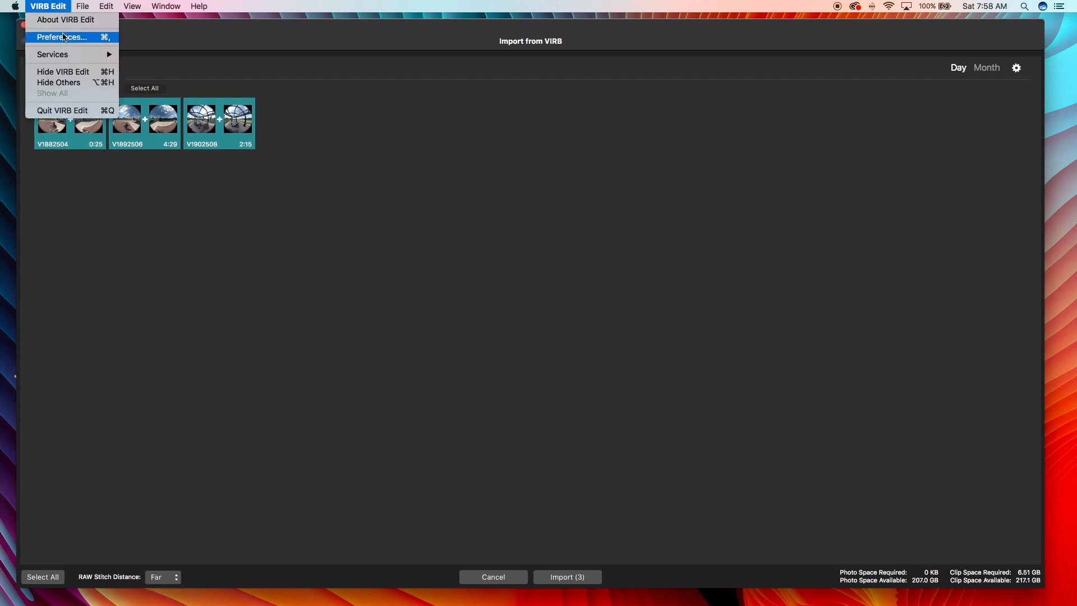
pyautogui.click(60, 37)
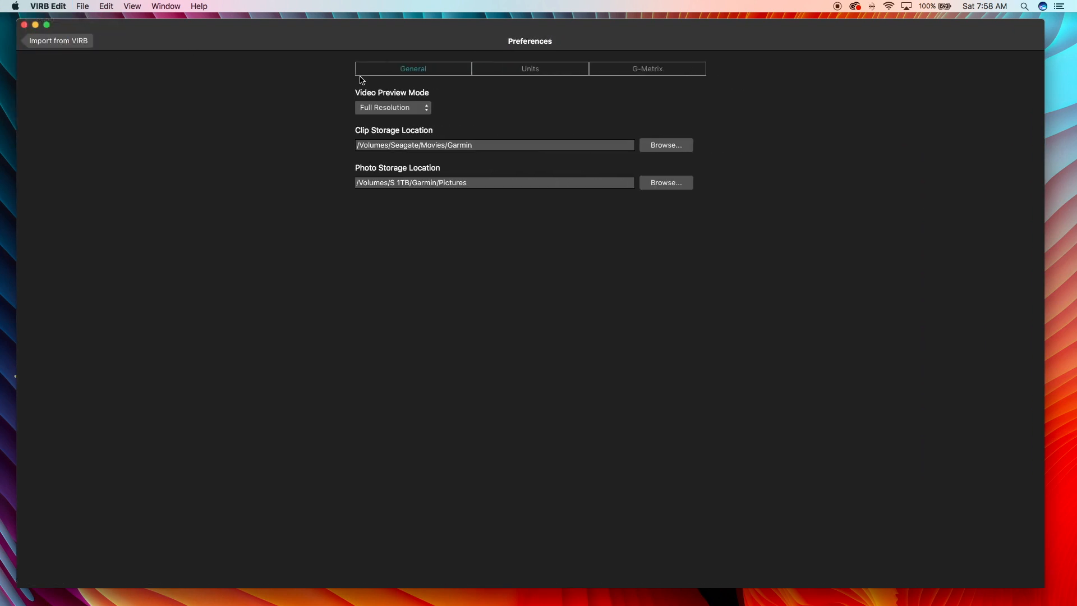
pyautogui.moveTo(386, 133)
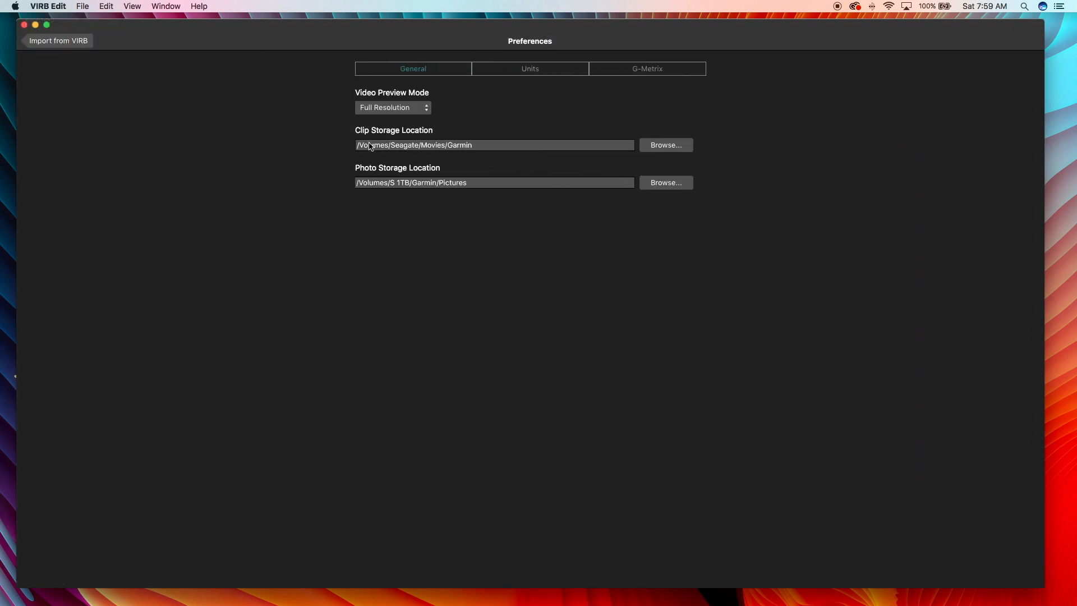
pyautogui.moveTo(423, 149)
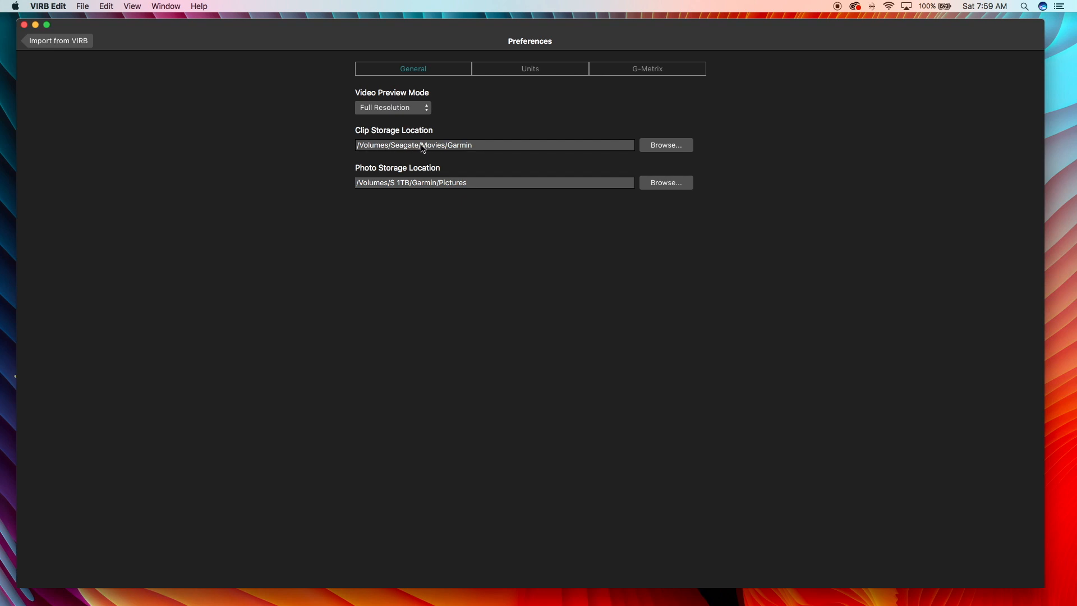
pyautogui.moveTo(159, 102)
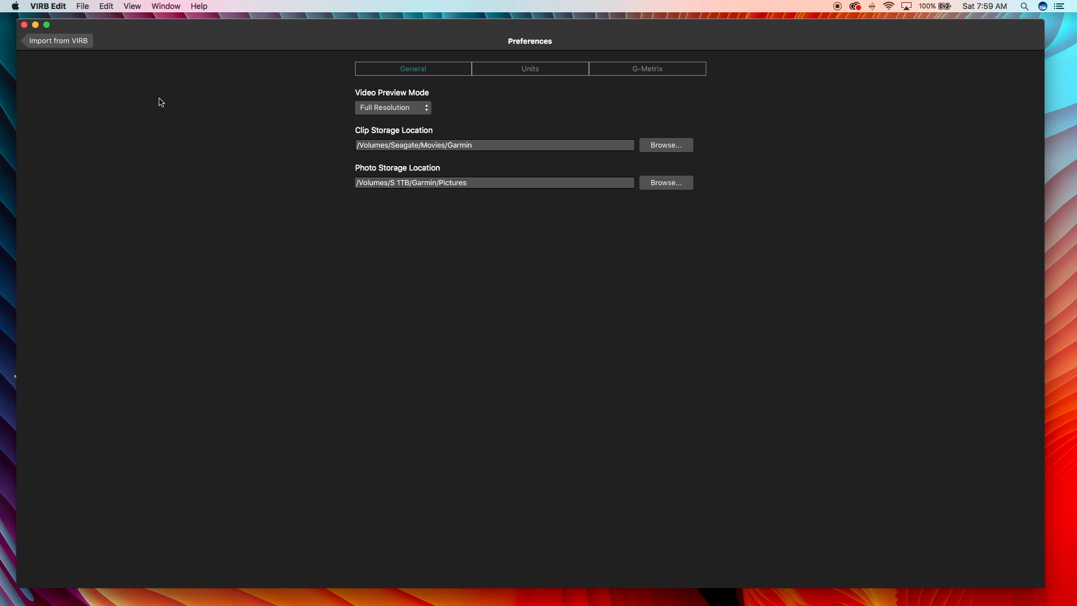
# Step: Return to the import screen, set RAW stitch distance to Near and import the 3 clips
pyautogui.click(58, 40)
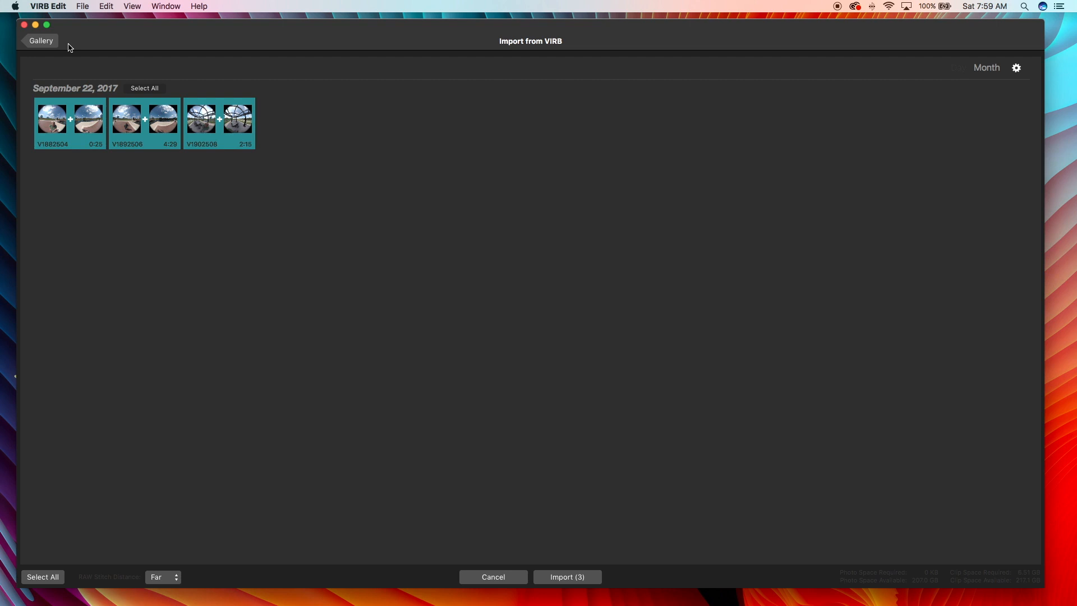
pyautogui.moveTo(197, 159)
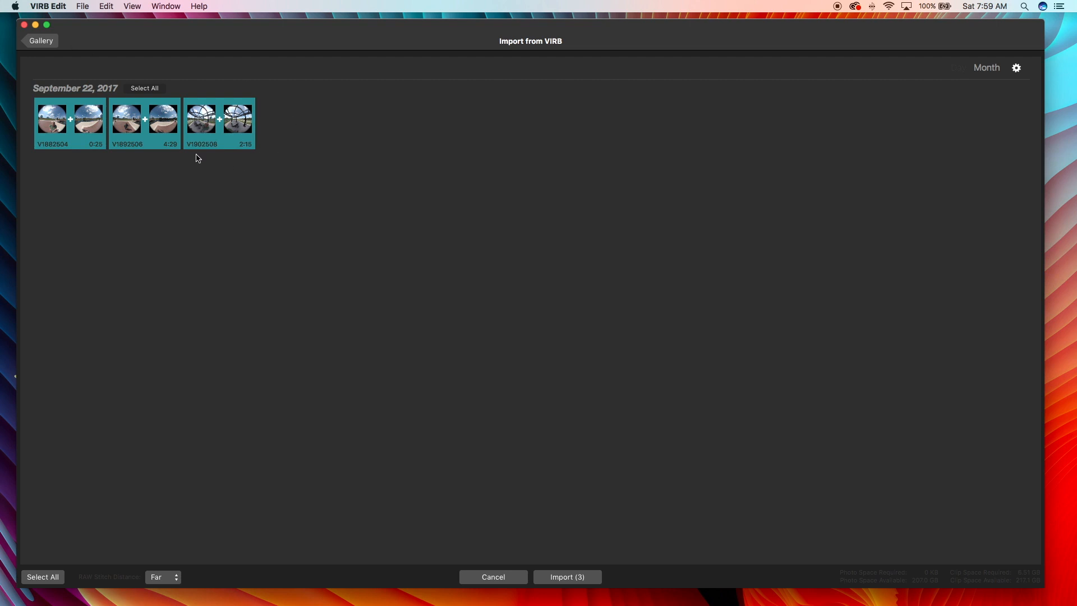
pyautogui.moveTo(48, 120)
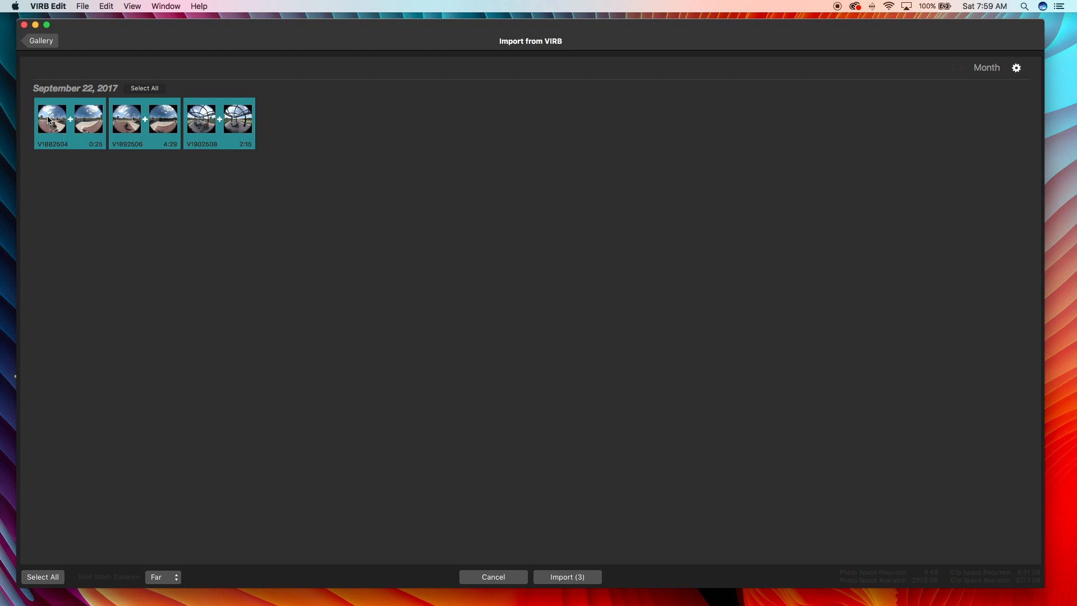
pyautogui.moveTo(193, 140)
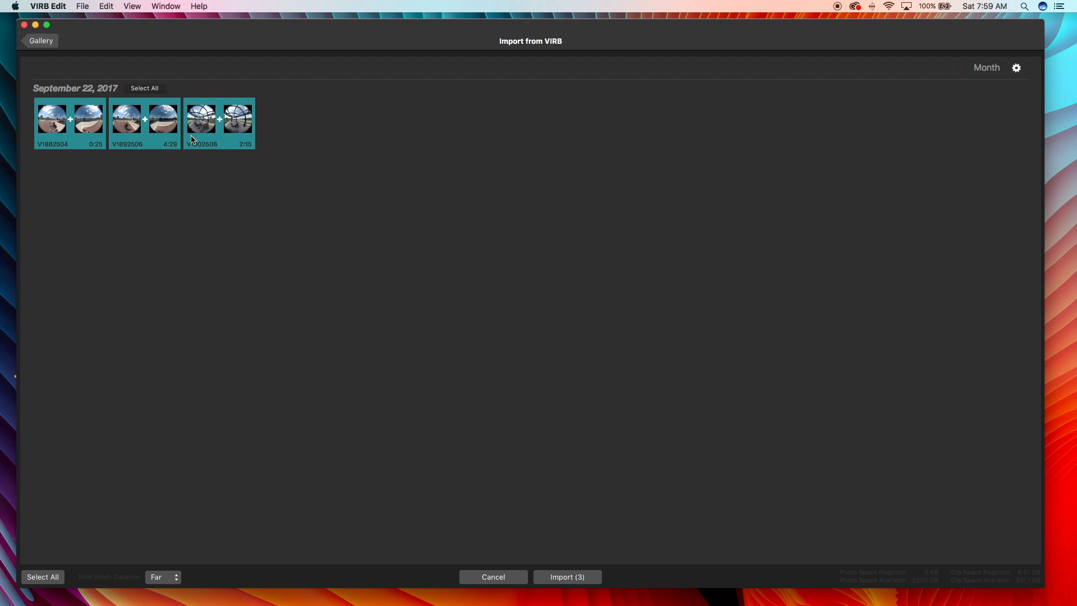
pyautogui.click(163, 576)
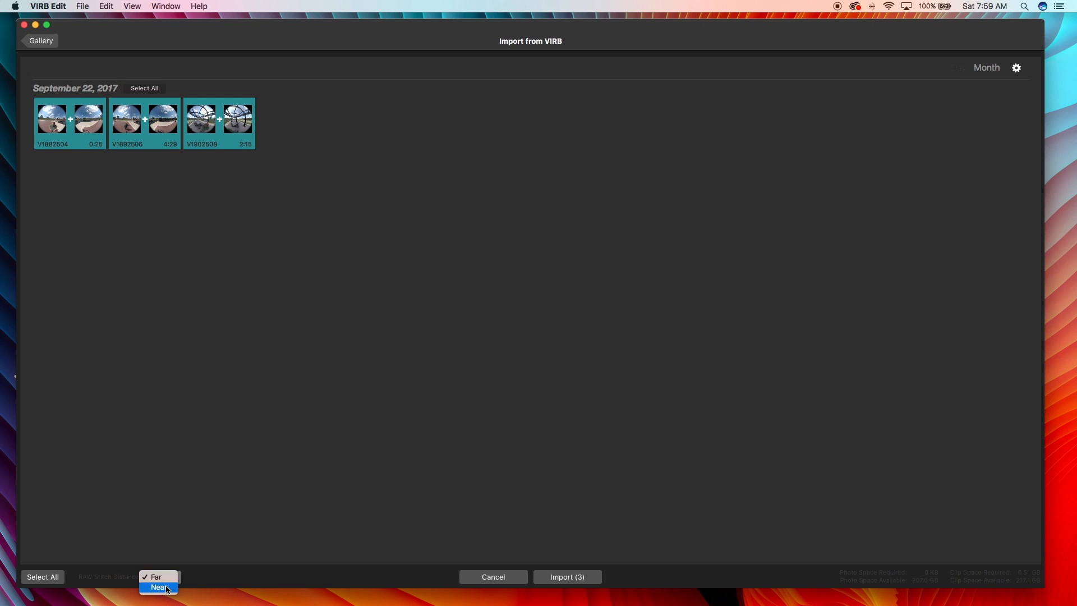
pyautogui.moveTo(319, 364)
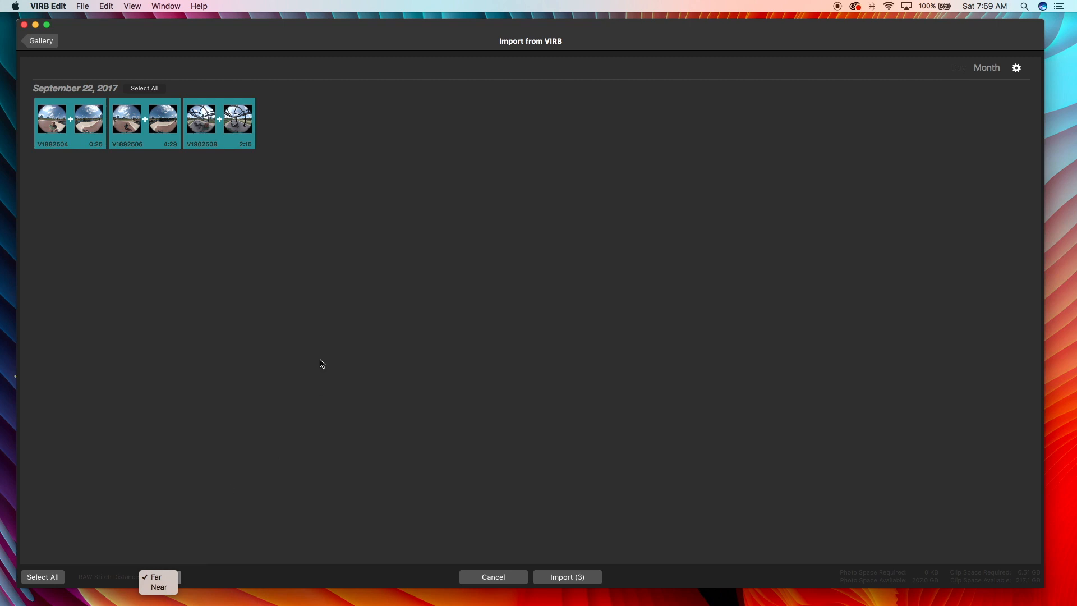
pyautogui.click(158, 588)
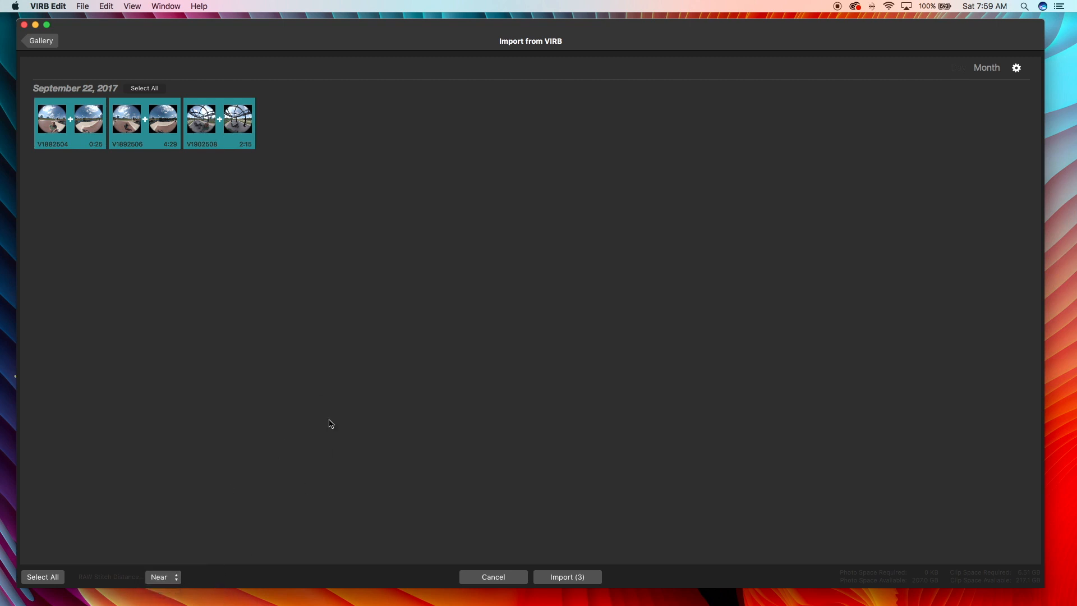
pyautogui.moveTo(218, 120)
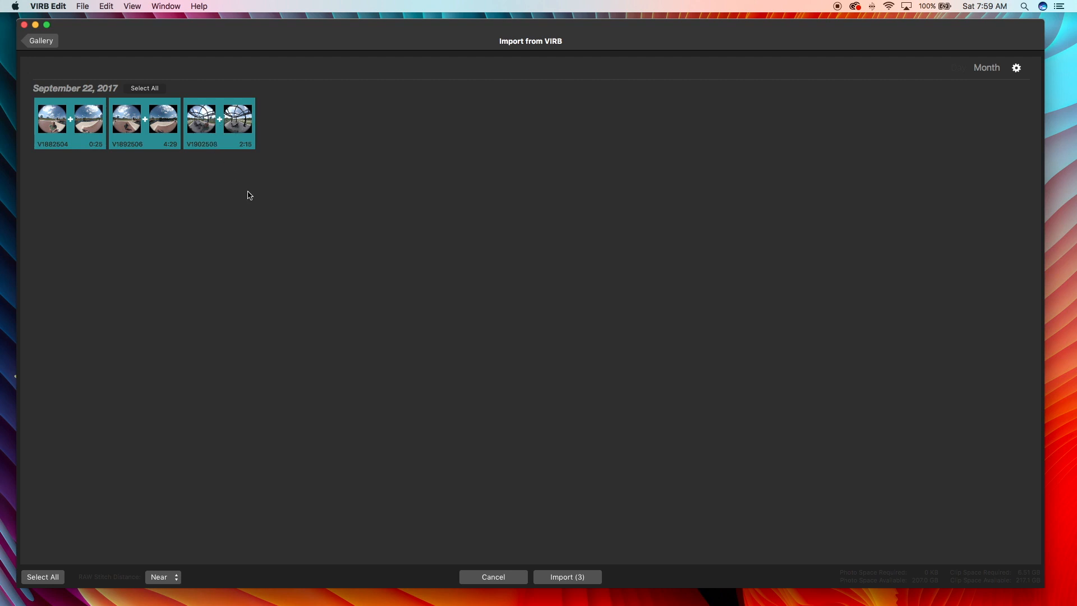
pyautogui.moveTo(562, 554)
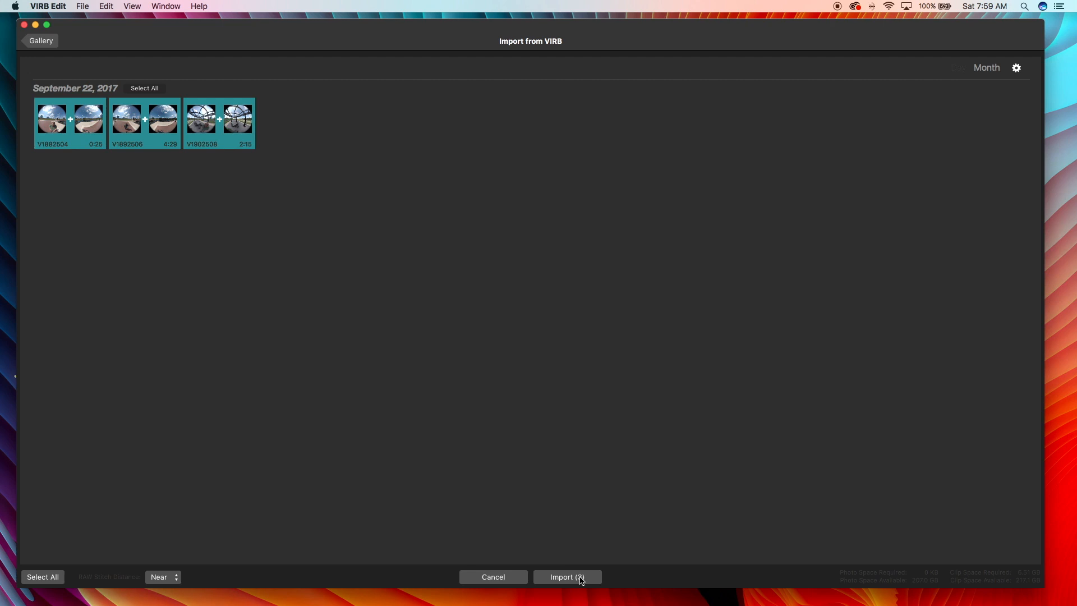
pyautogui.click(566, 576)
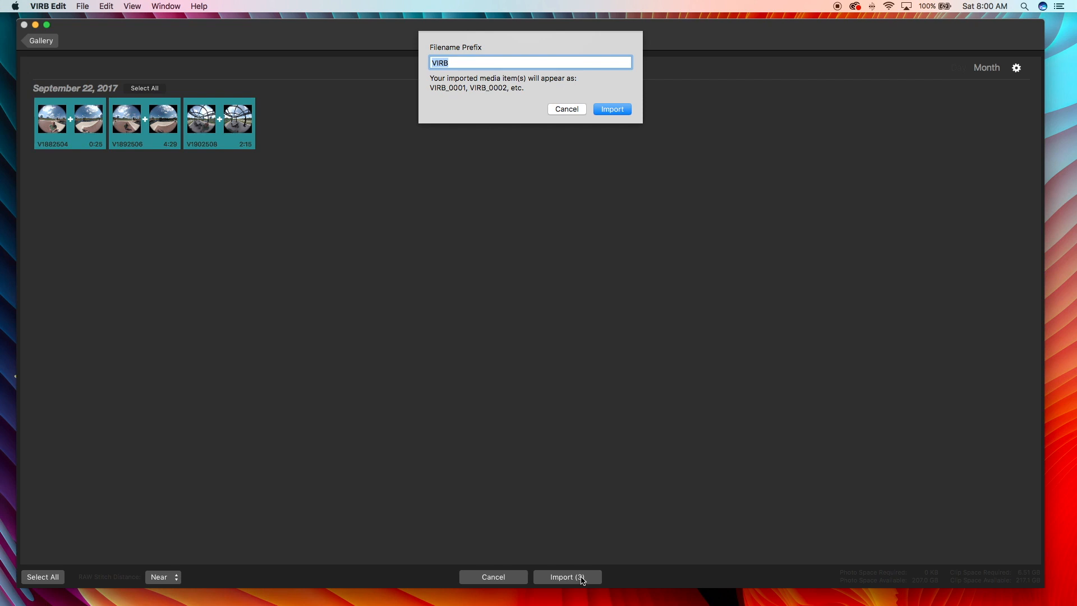
# Step: Enter 57kTest as the filename prefix for the imported clips
pyautogui.write('57k')
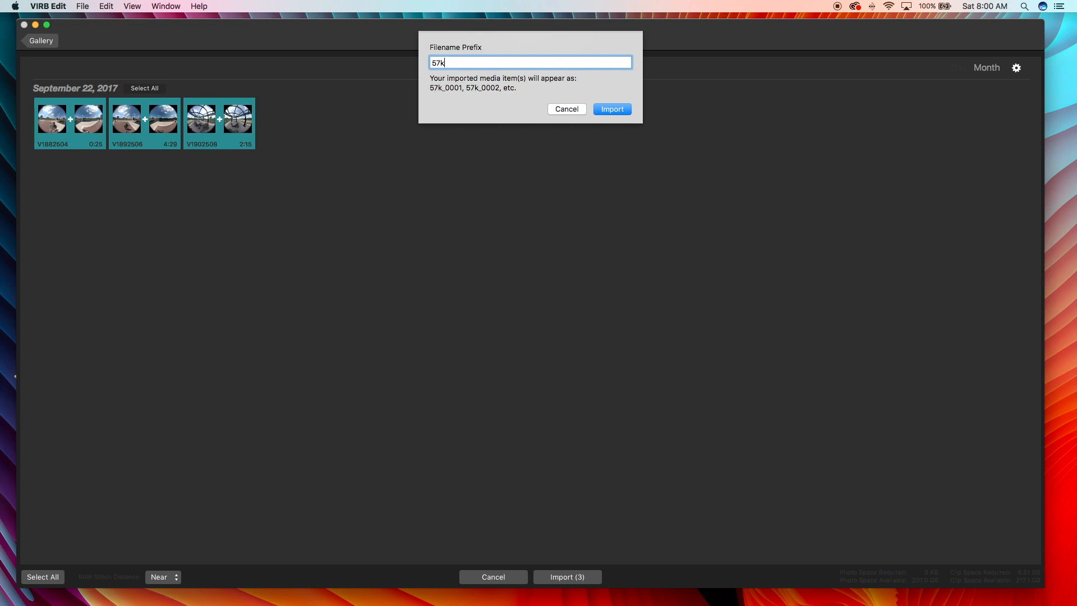
pyautogui.write('T')
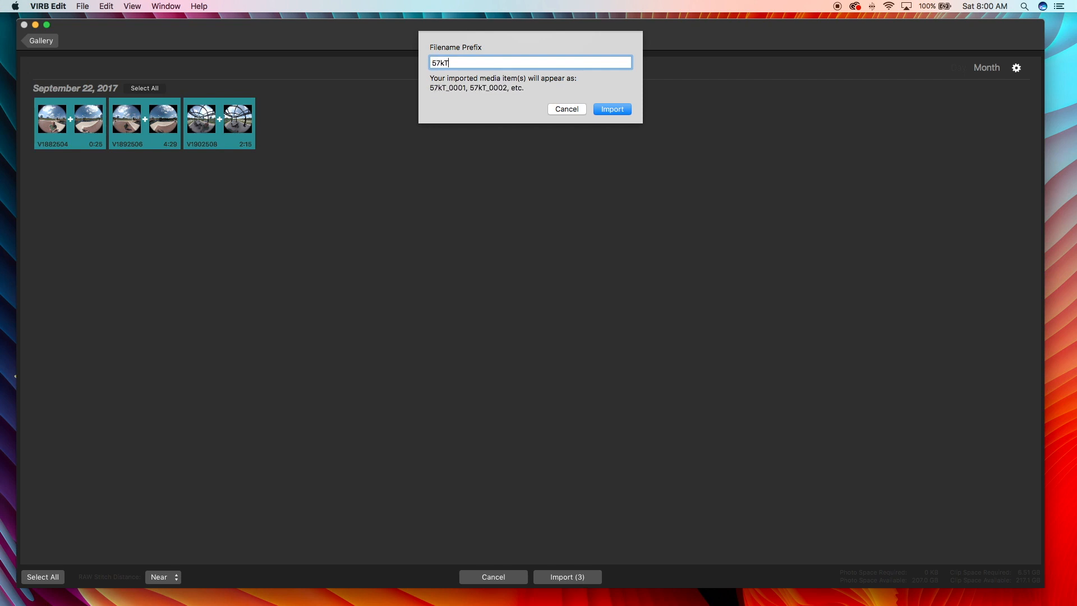
pyautogui.write('est')
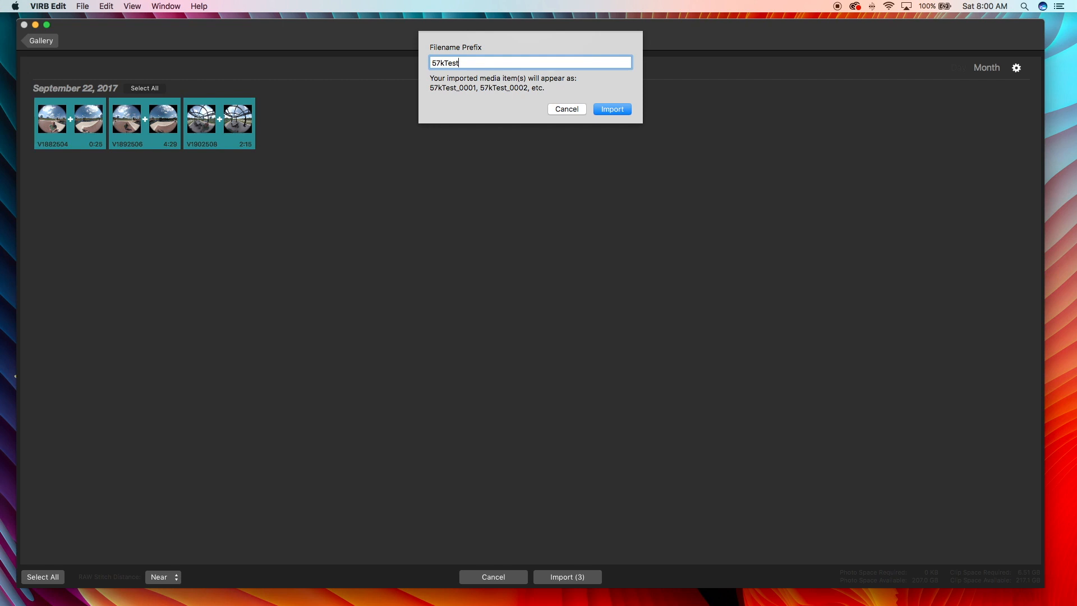
pyautogui.moveTo(611, 123)
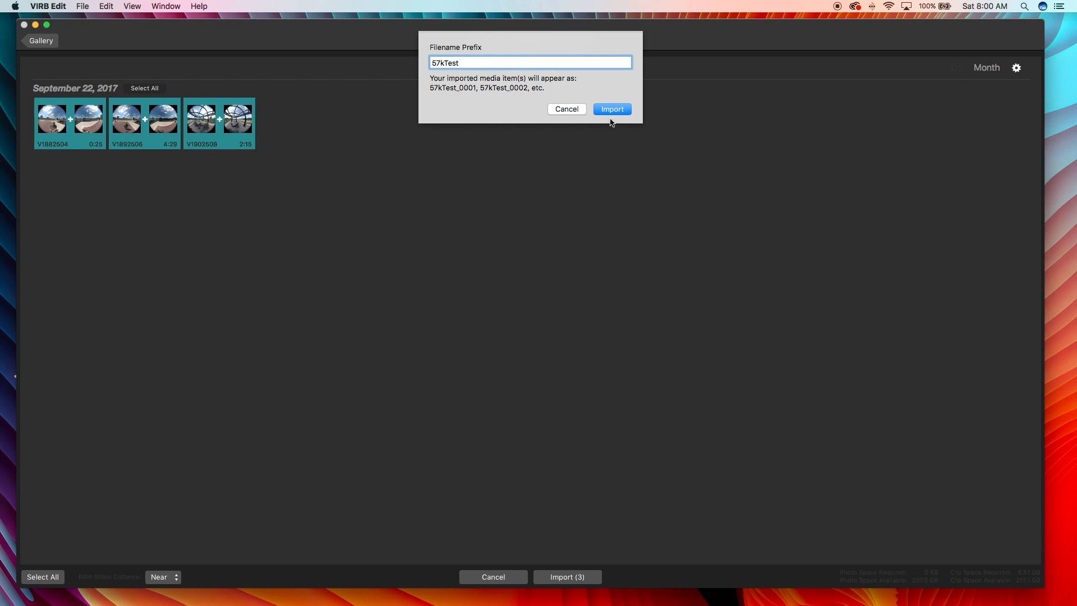
pyautogui.moveTo(435, 96)
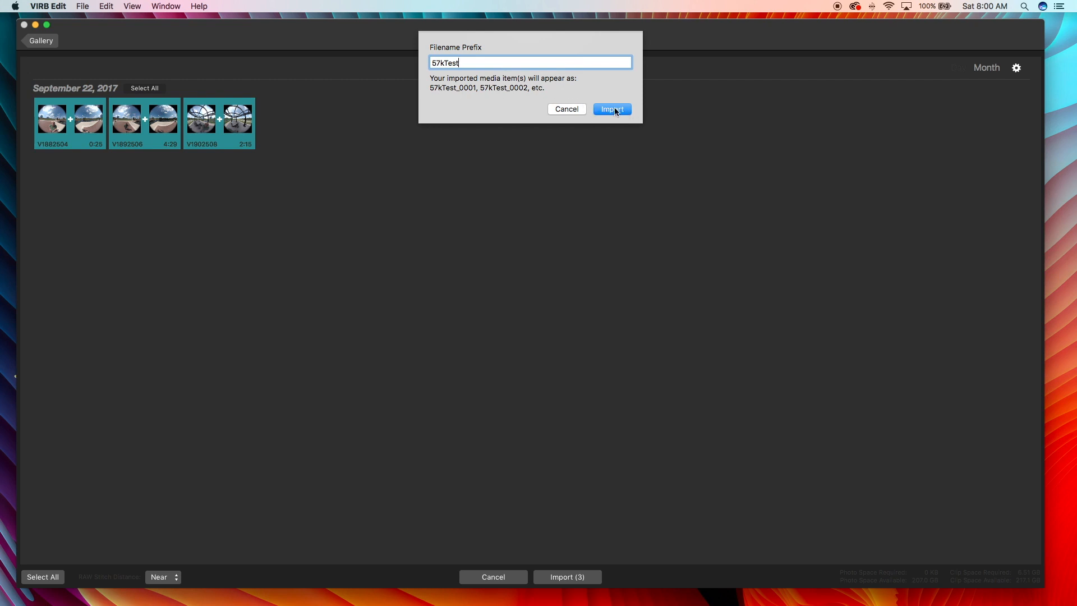
# Step: Confirm the 57kTest prefix so stitching and optimizing of the three clips begins
pyautogui.click(612, 109)
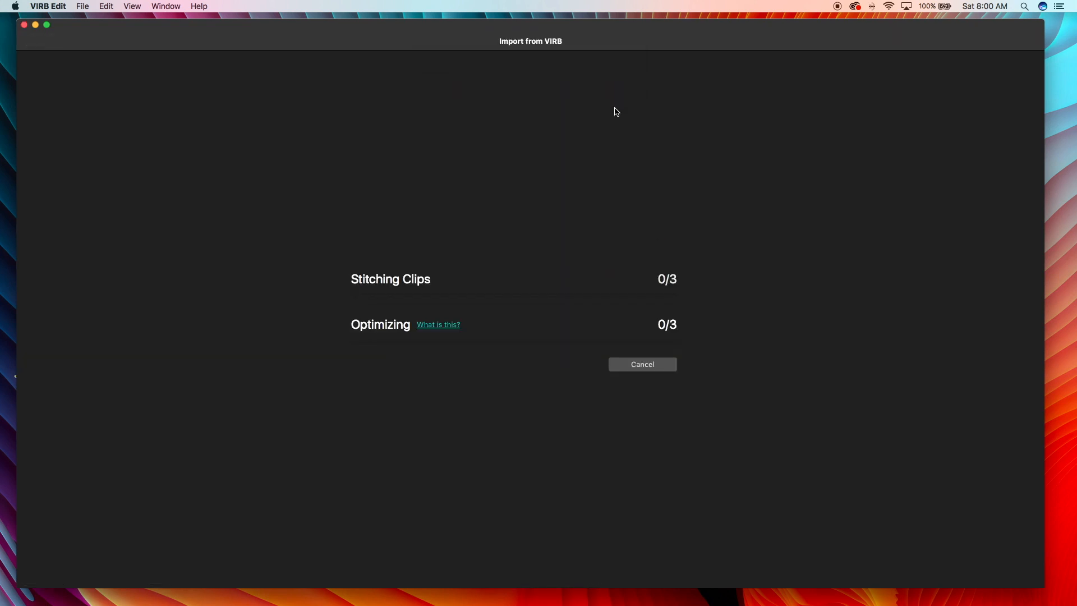
pyautogui.moveTo(1056, 224)
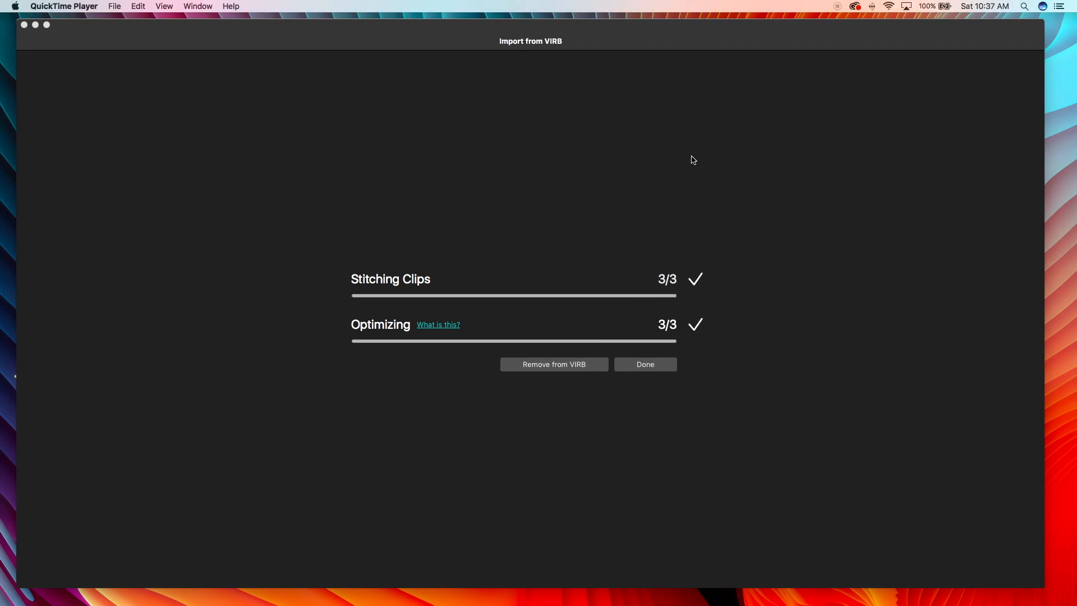
pyautogui.moveTo(918, 197)
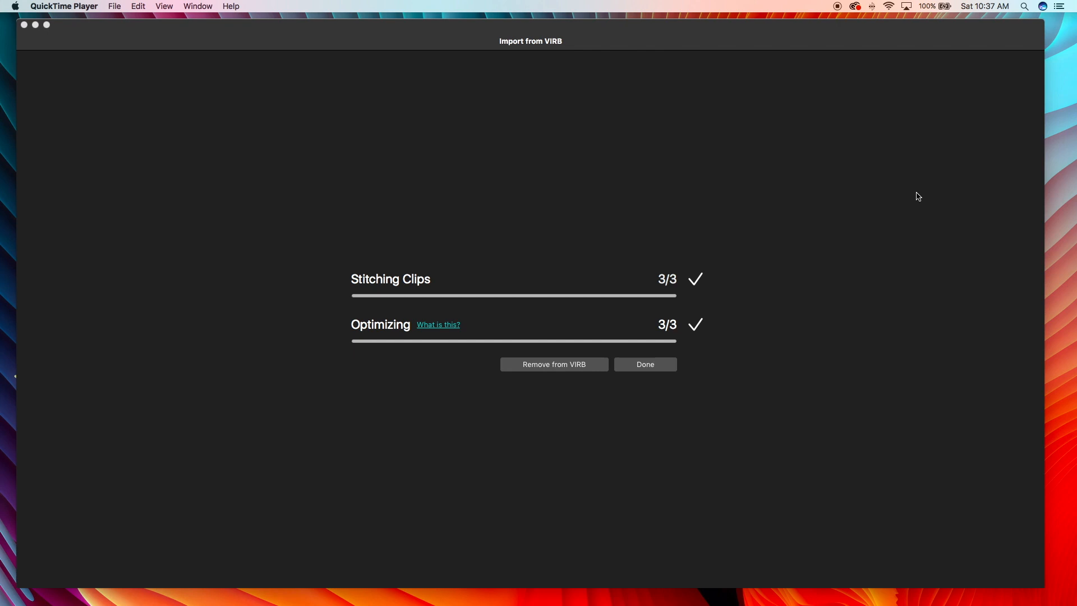
pyautogui.moveTo(1061, 212)
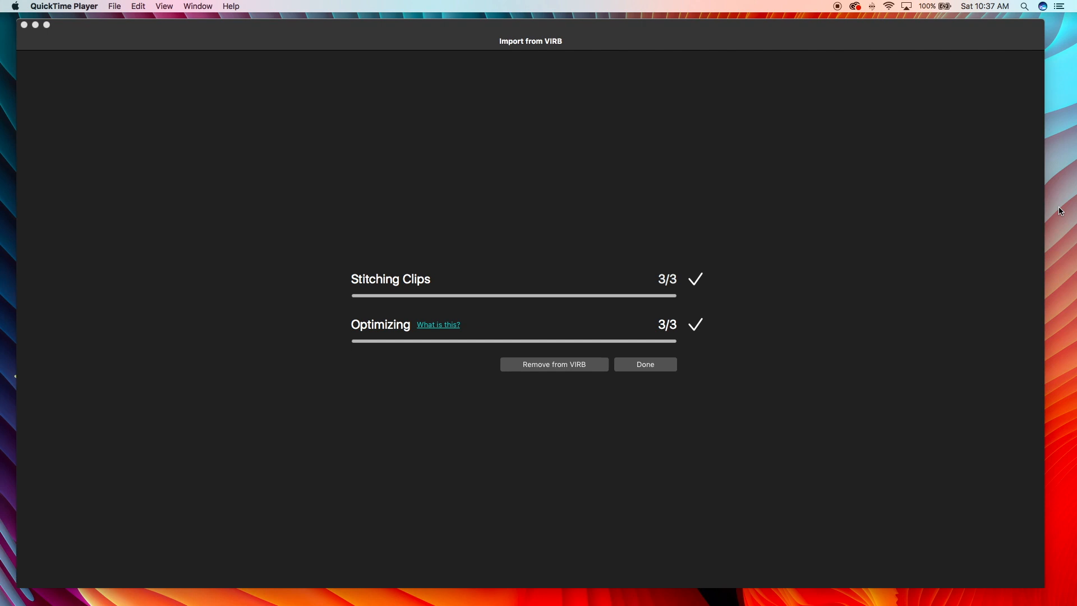
pyautogui.moveTo(764, 246)
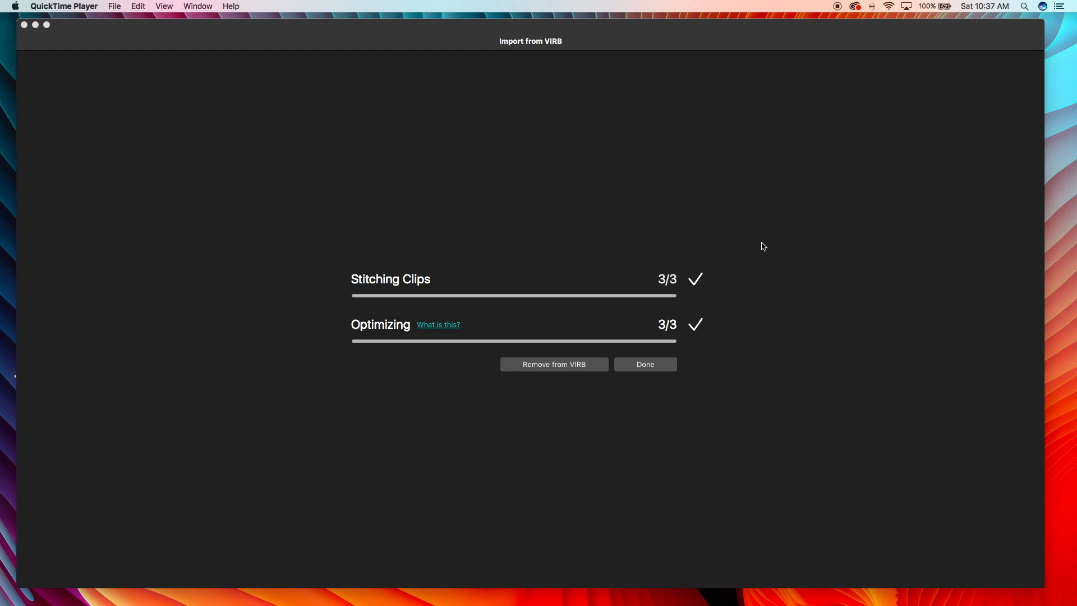
# Step: Finish the completed import and return to the gallery with the 57kTest clips under Last Import
pyautogui.click(644, 364)
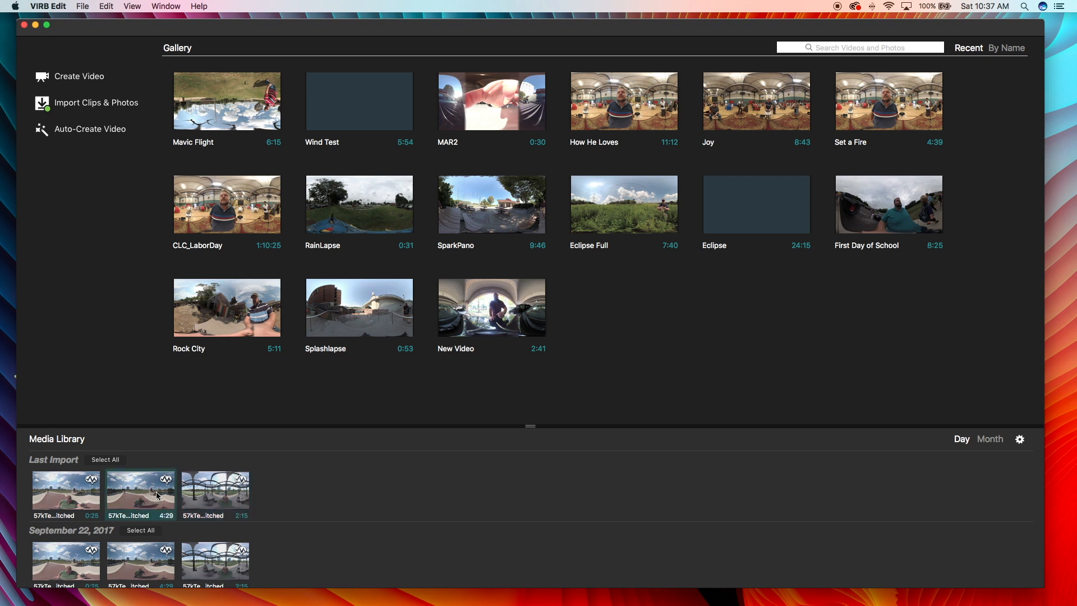
pyautogui.moveTo(145, 493)
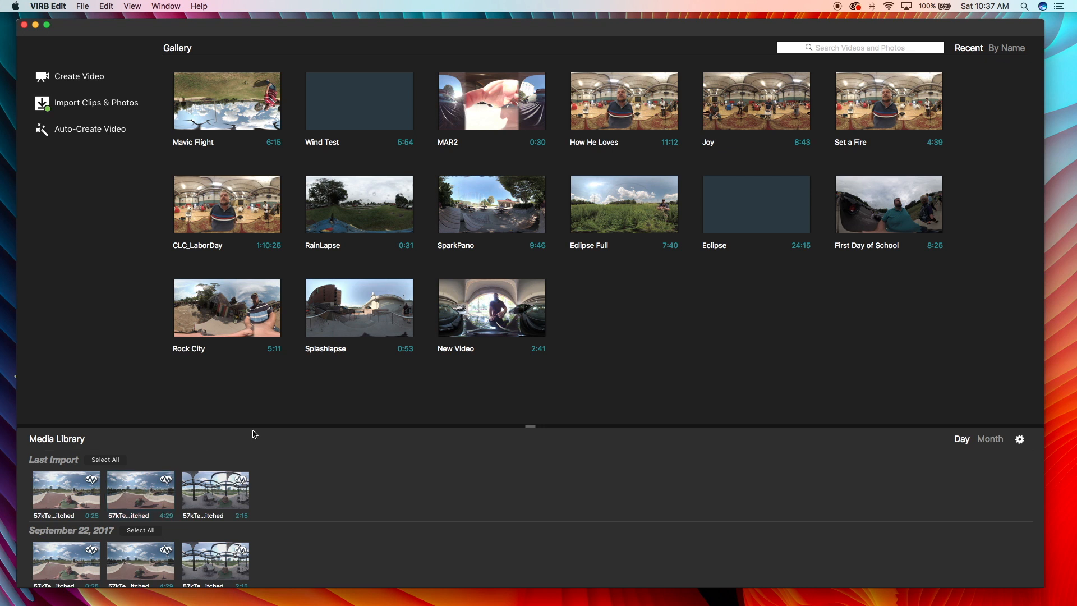
# Step: Check About This Mac (macOS Sierra 10.12.6, 2013 MacBook Pro) and close it
pyautogui.click(14, 6)
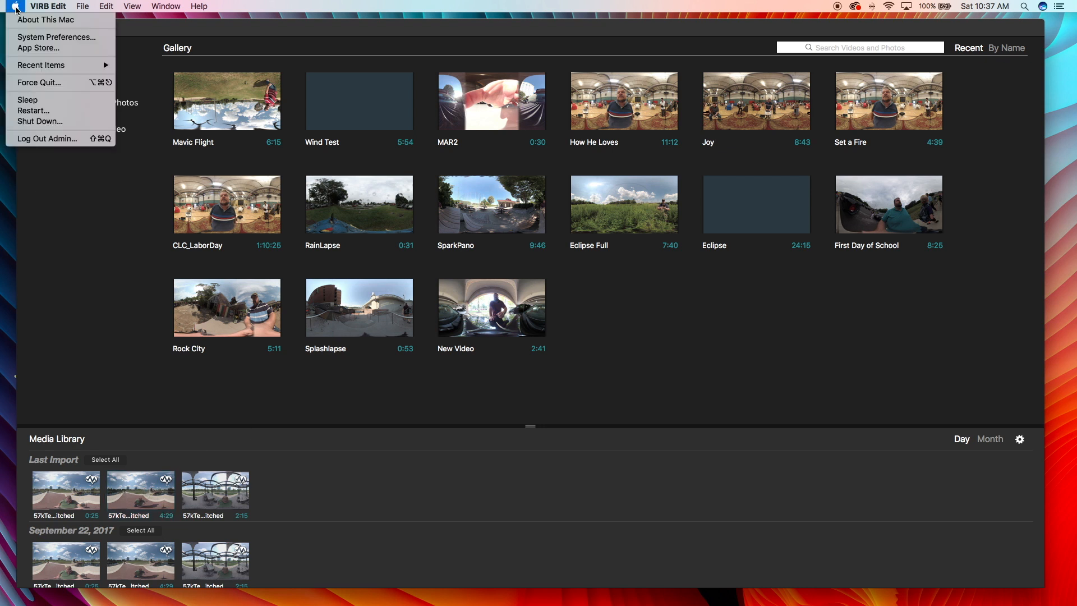
pyautogui.click(46, 19)
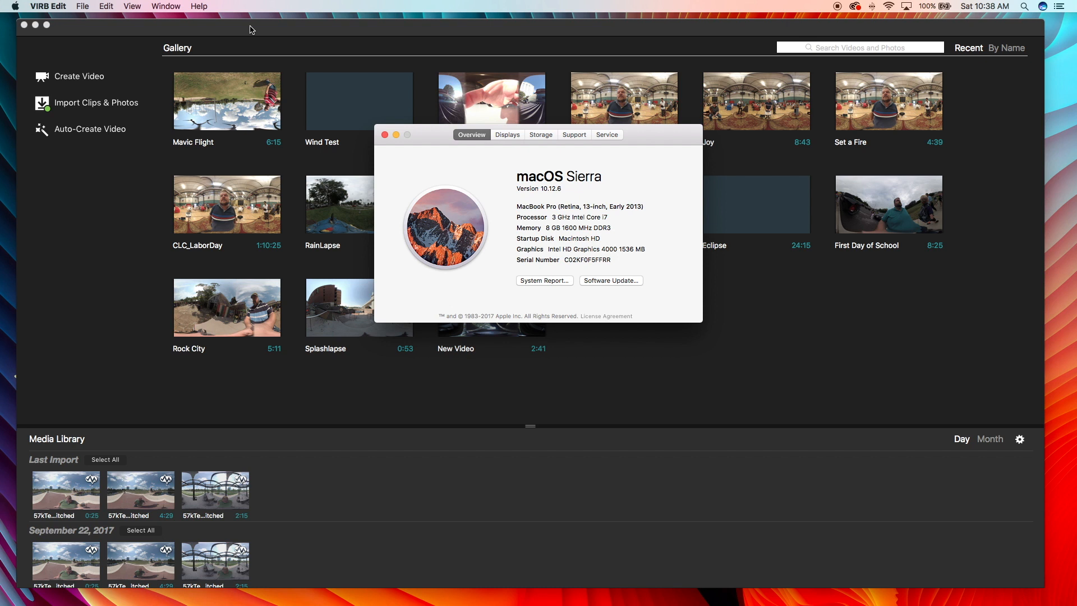
pyautogui.moveTo(515, 193)
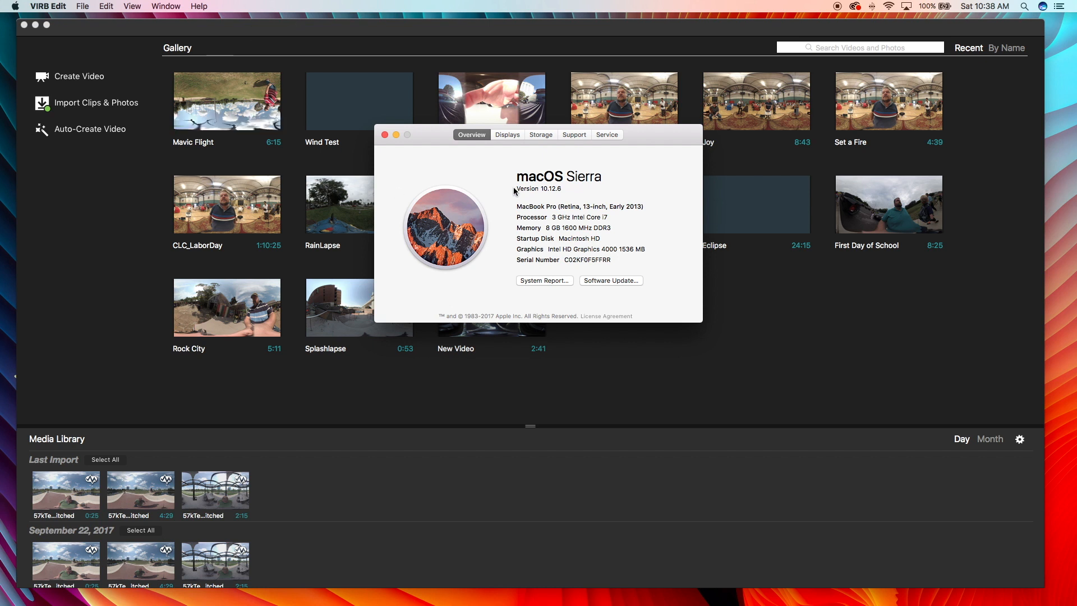
pyautogui.moveTo(678, 246)
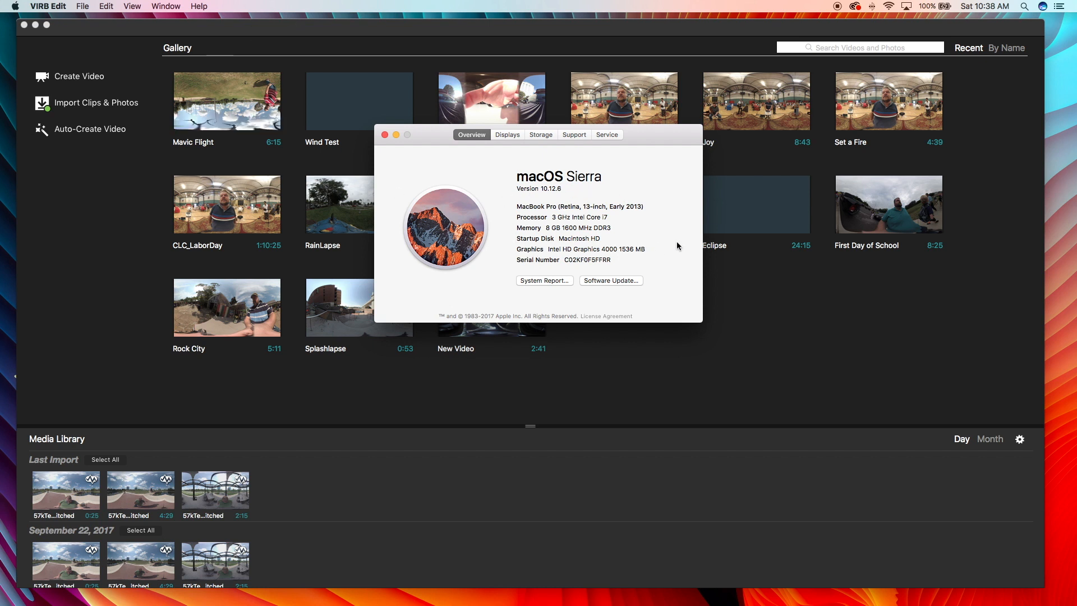
pyautogui.moveTo(673, 208)
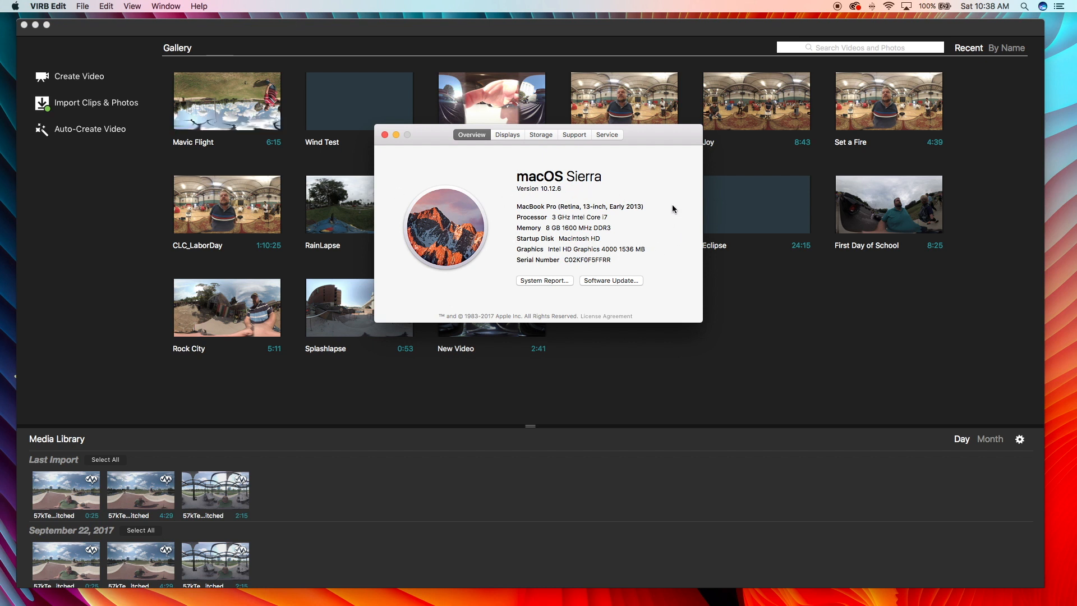
pyautogui.moveTo(617, 226)
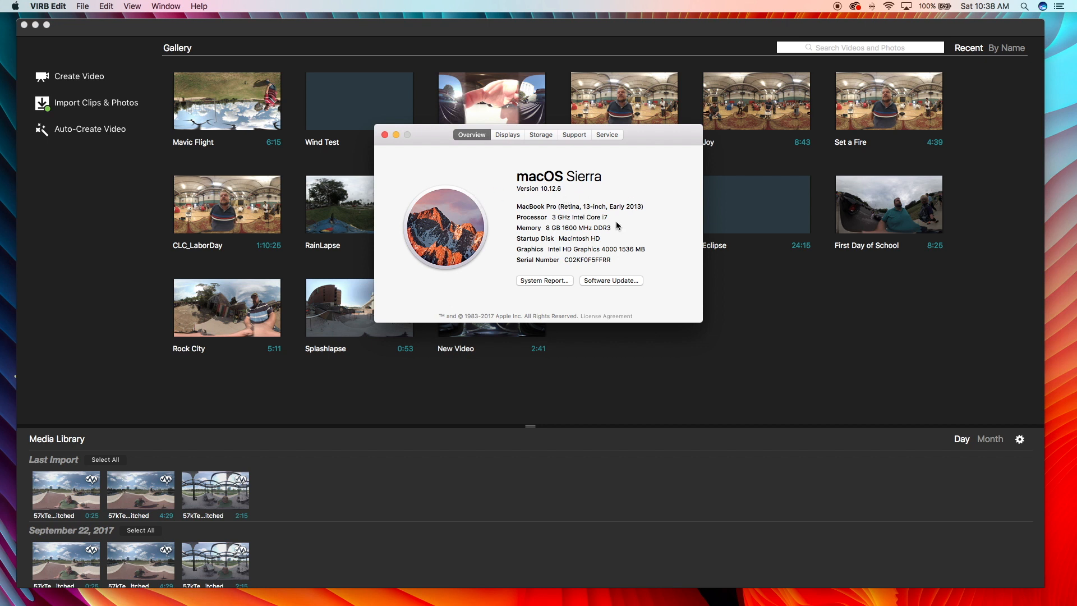
pyautogui.moveTo(557, 202)
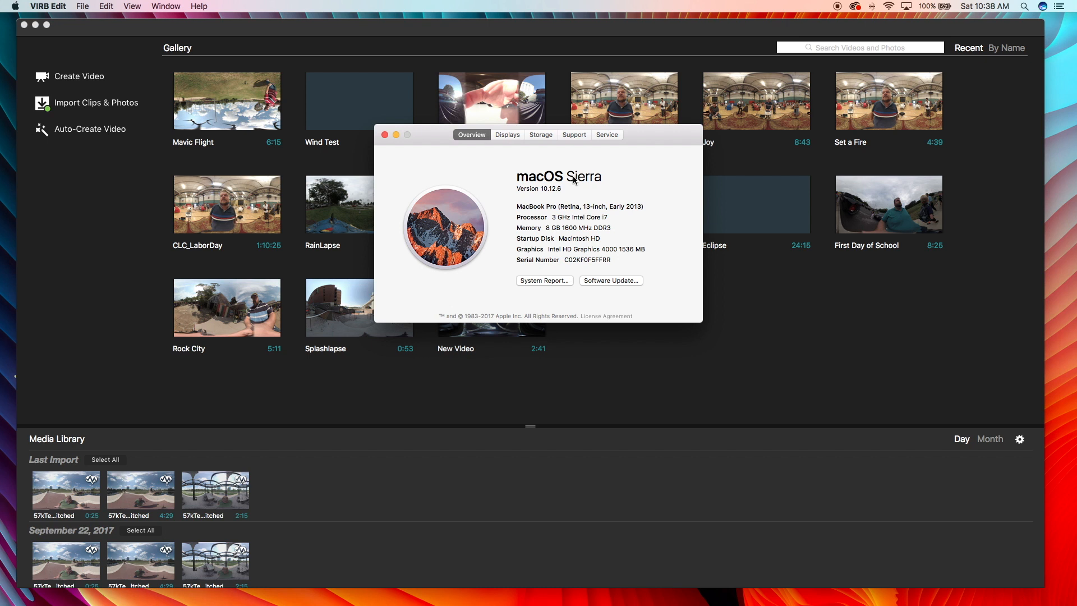
pyautogui.click(385, 135)
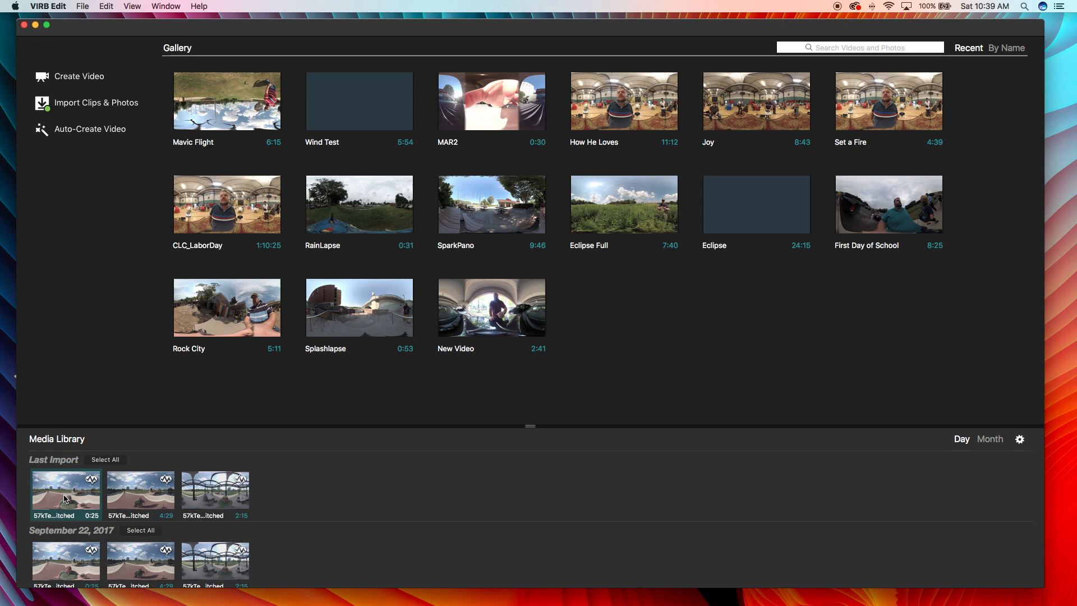
# Step: Open 57kTest_V1882504_Stitched from Last Import in the 360 viewer
pyautogui.click(65, 494)
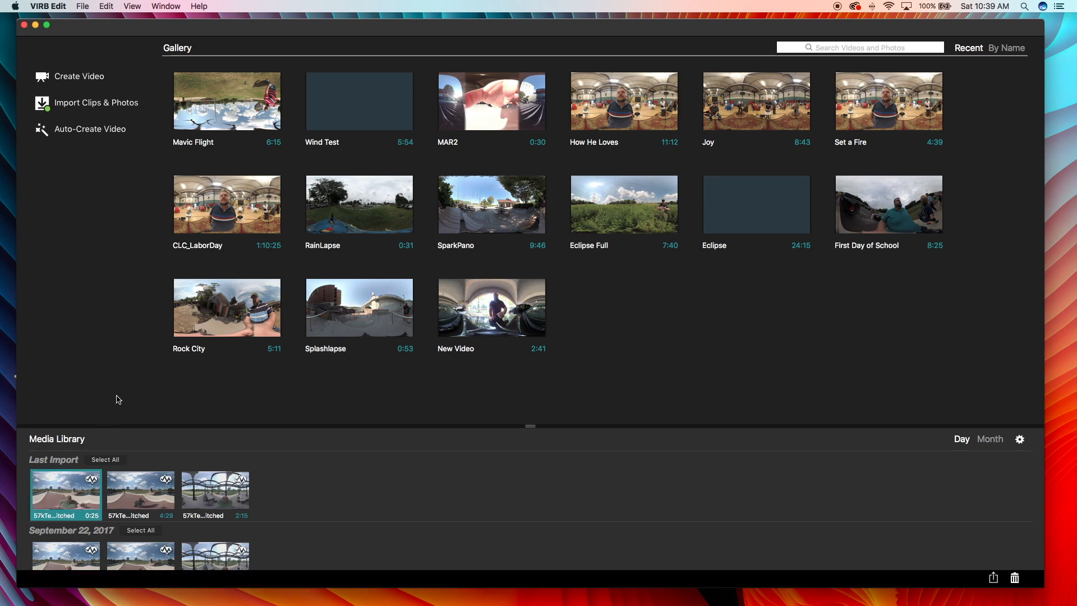
pyautogui.doubleClick(65, 492)
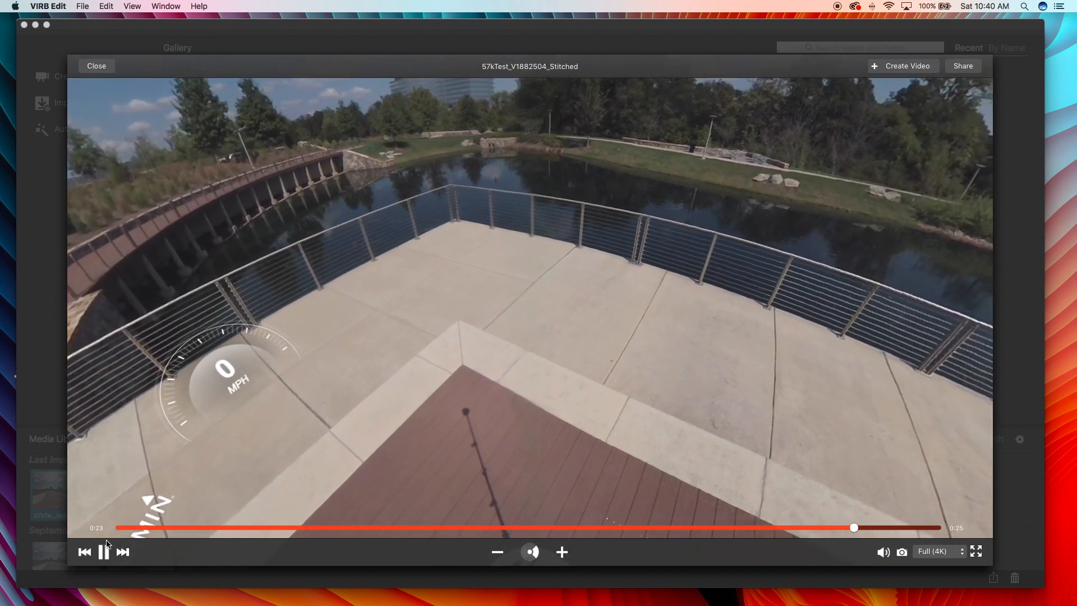
pyautogui.click(103, 552)
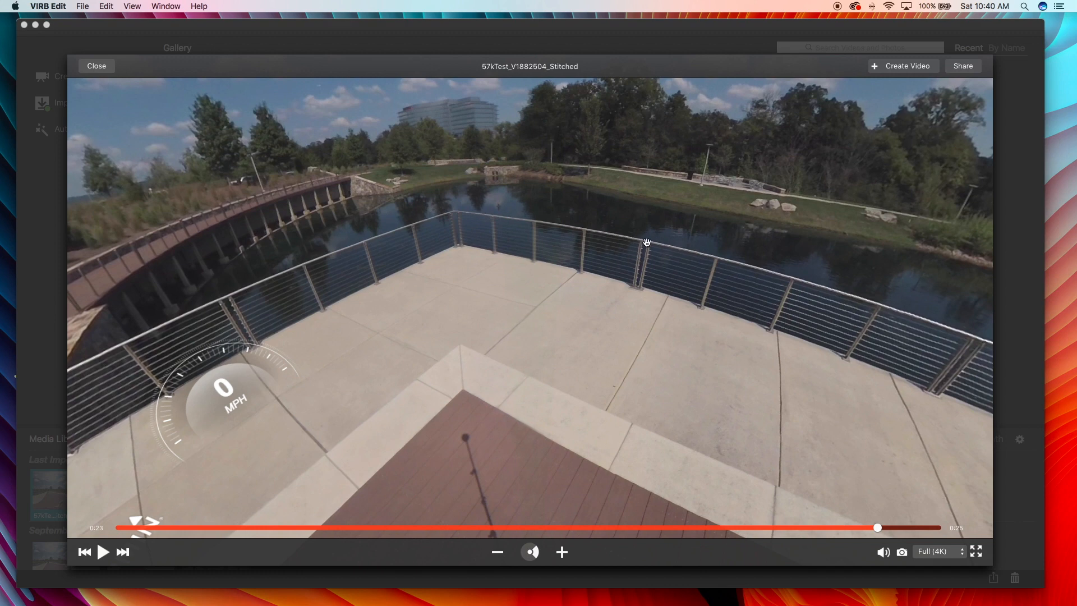
pyautogui.moveTo(650, 262)
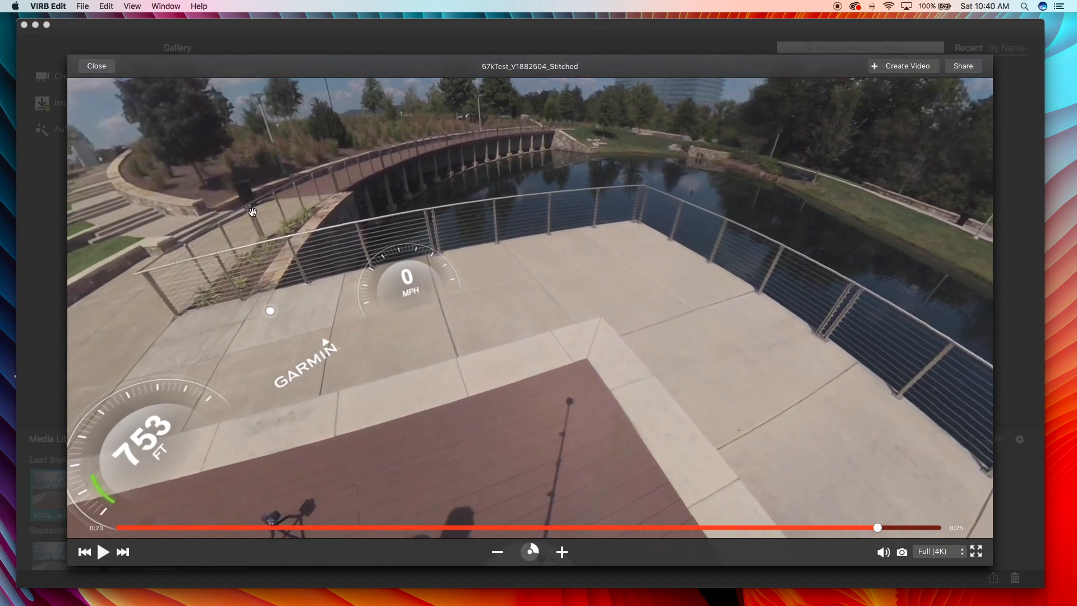
pyautogui.moveTo(252, 211); pyautogui.dragTo(418, 142)
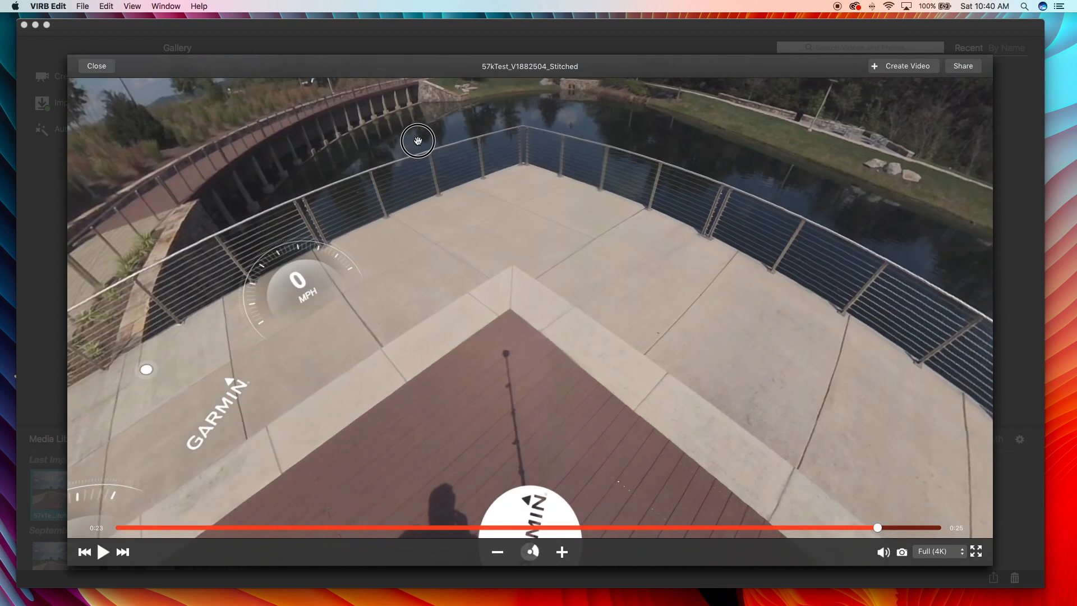
pyautogui.moveTo(417, 141); pyautogui.dragTo(454, 127)
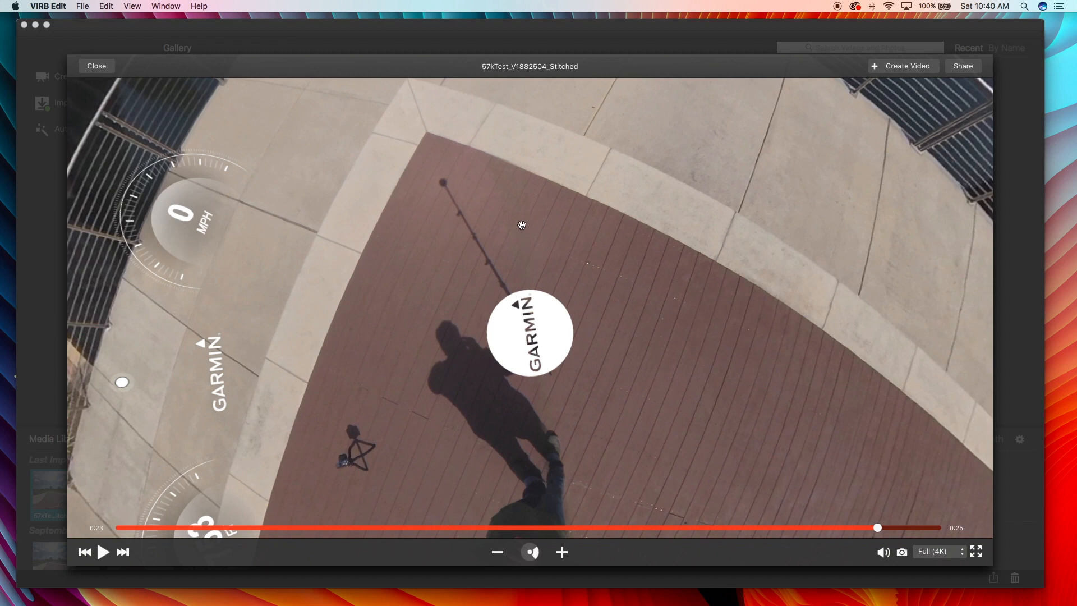
pyautogui.moveTo(508, 193)
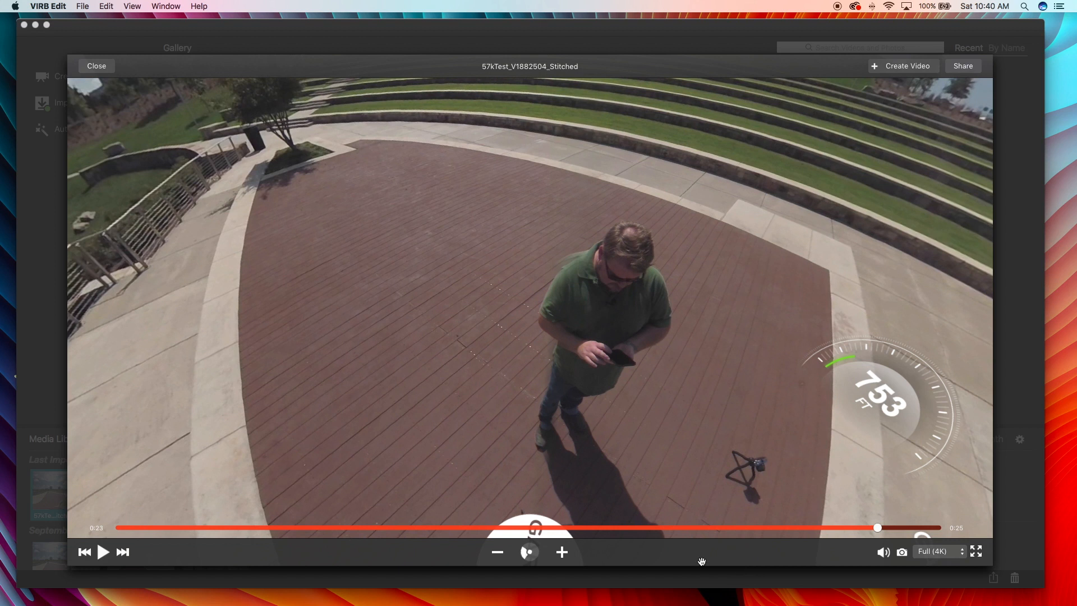
pyautogui.moveTo(876, 529)
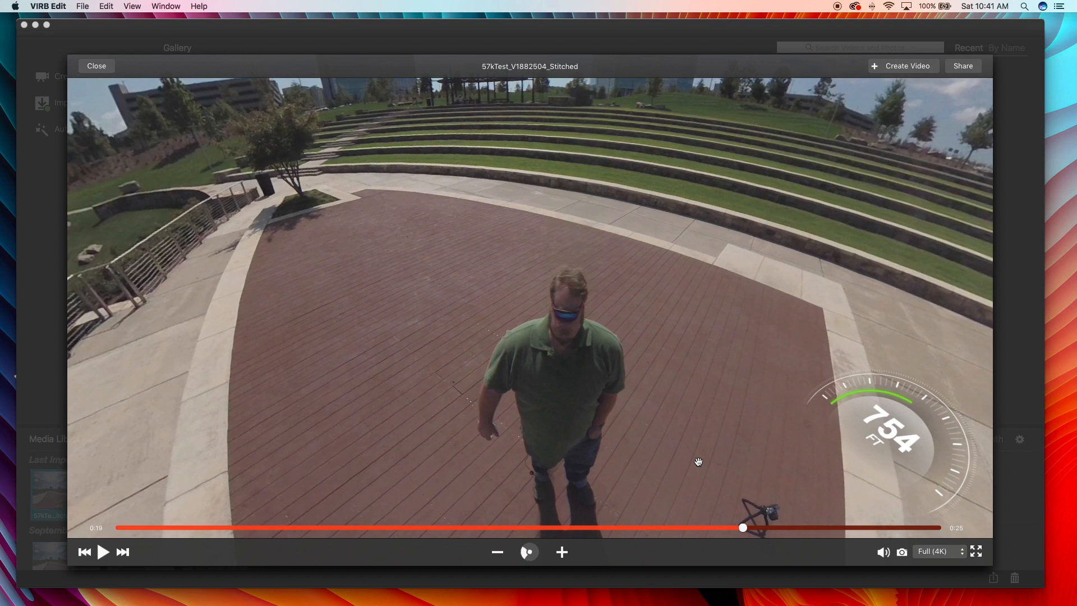
pyautogui.moveTo(653, 373)
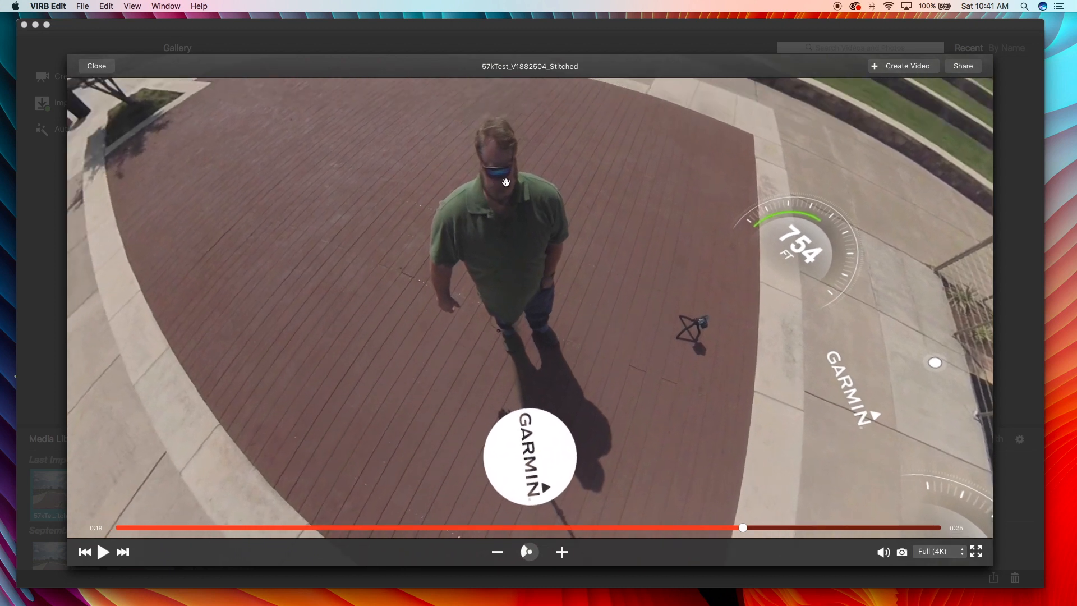
pyautogui.moveTo(513, 175)
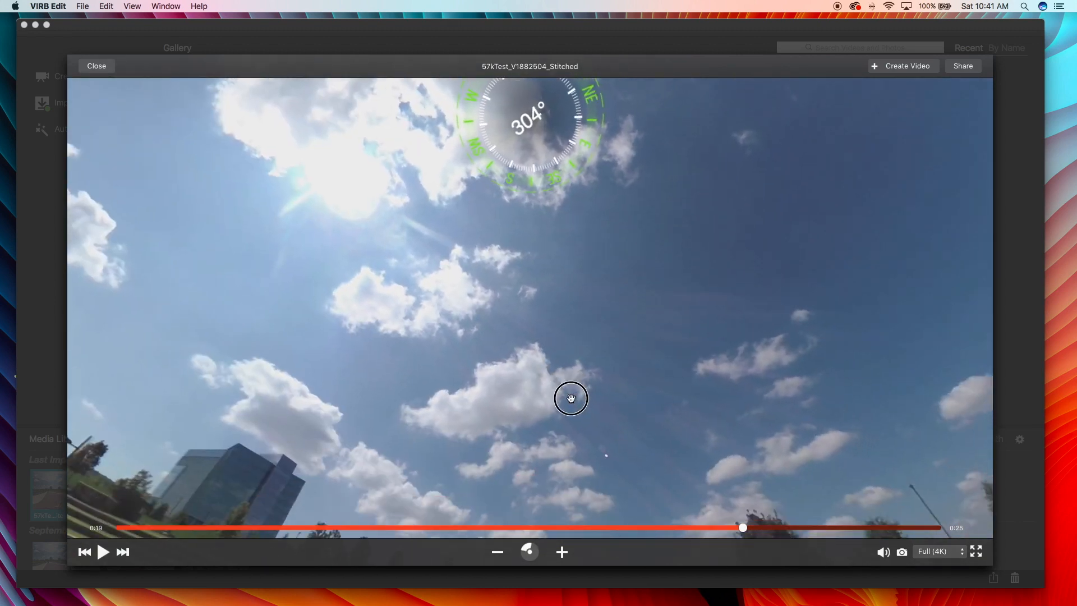
pyautogui.moveTo(558, 294)
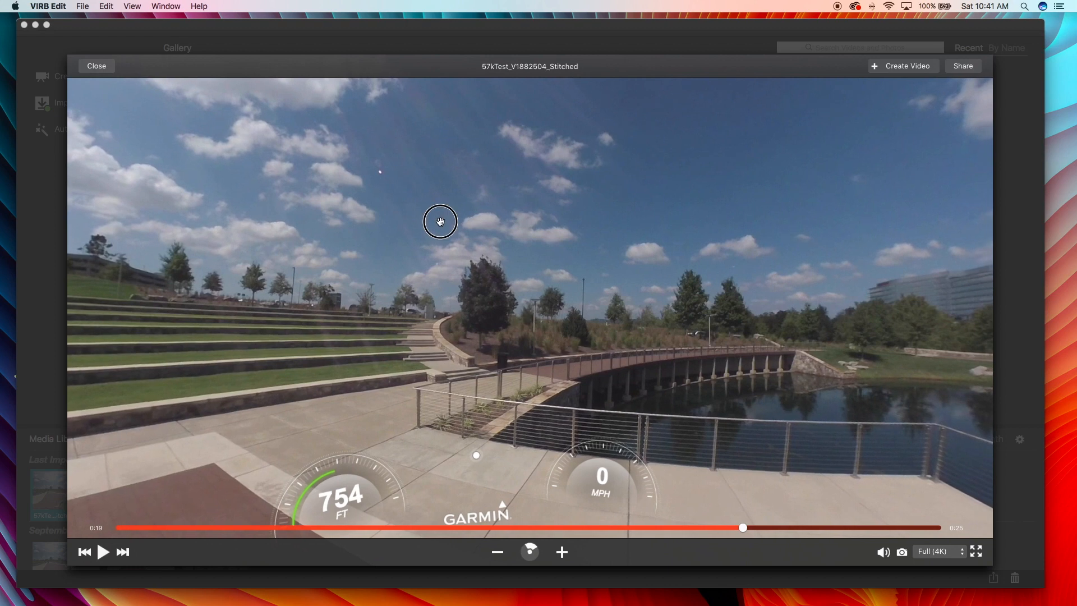
pyautogui.moveTo(440, 222); pyautogui.dragTo(374, 214)
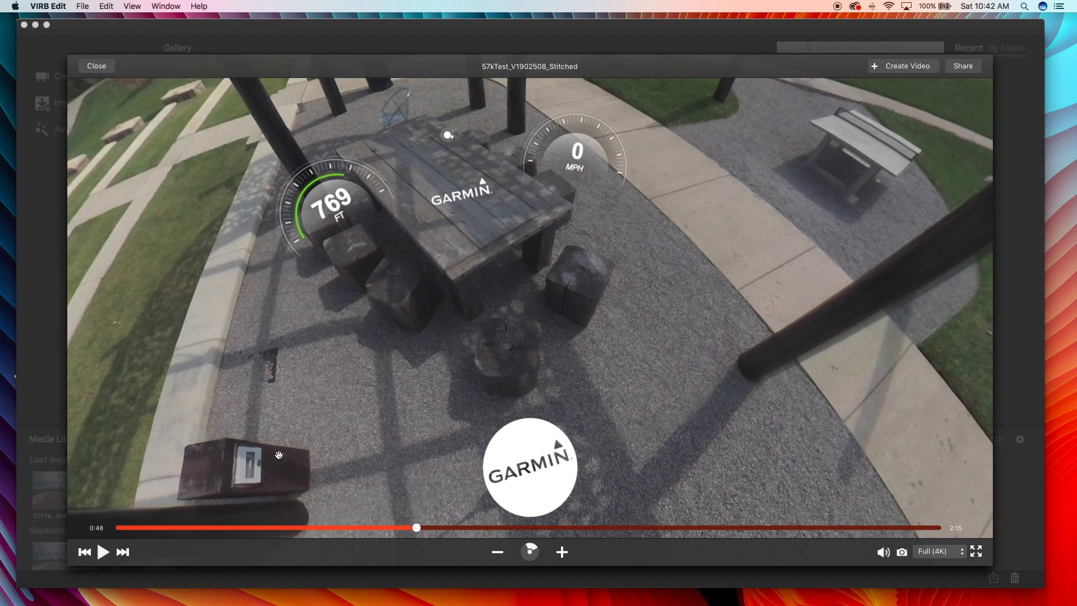
pyautogui.moveTo(448, 442)
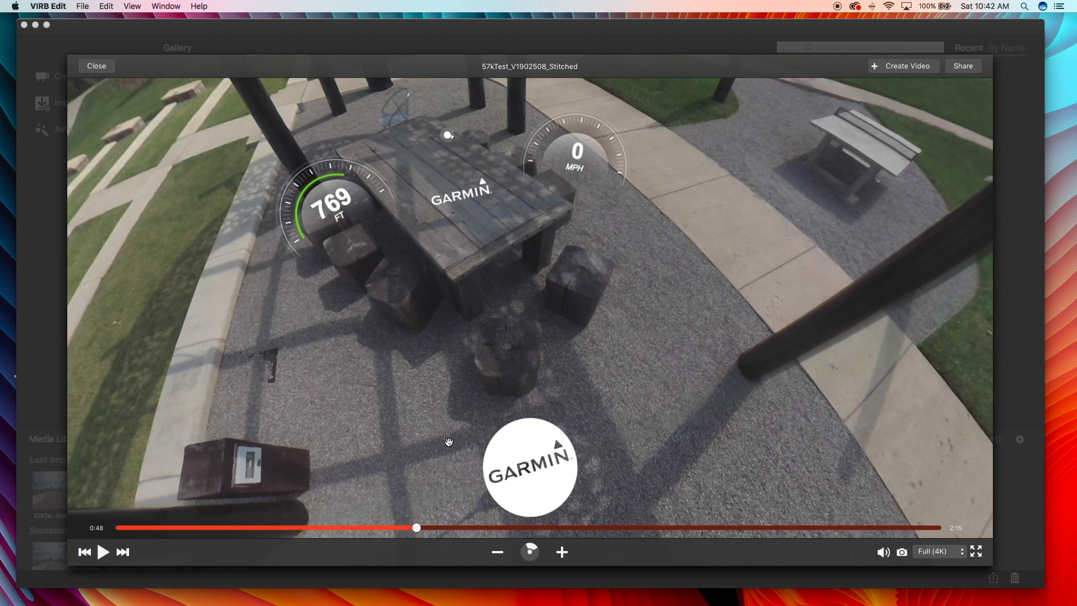
pyautogui.moveTo(510, 395)
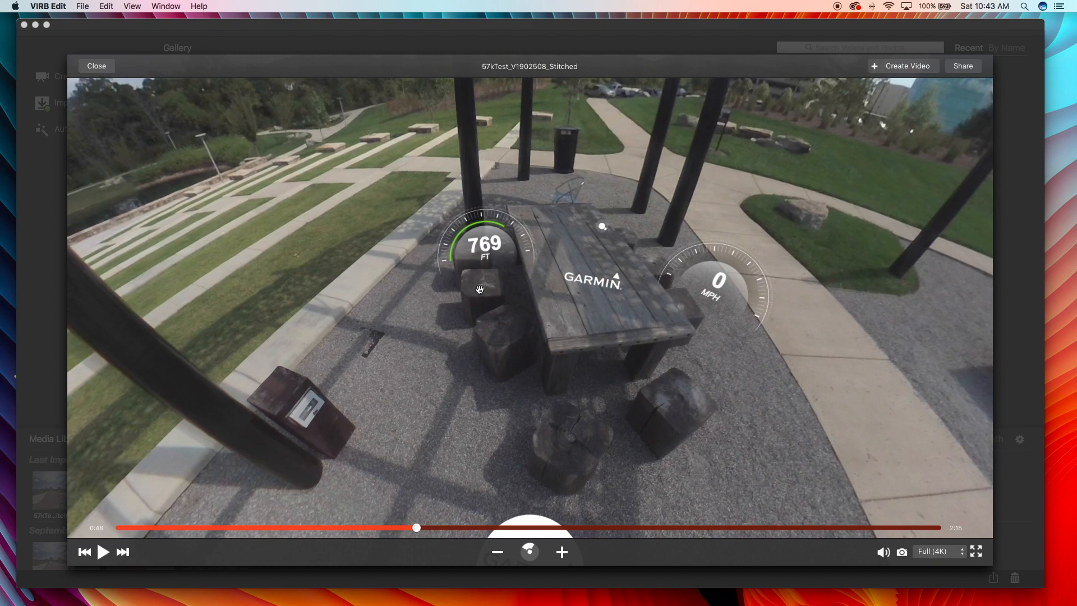
pyautogui.moveTo(656, 404)
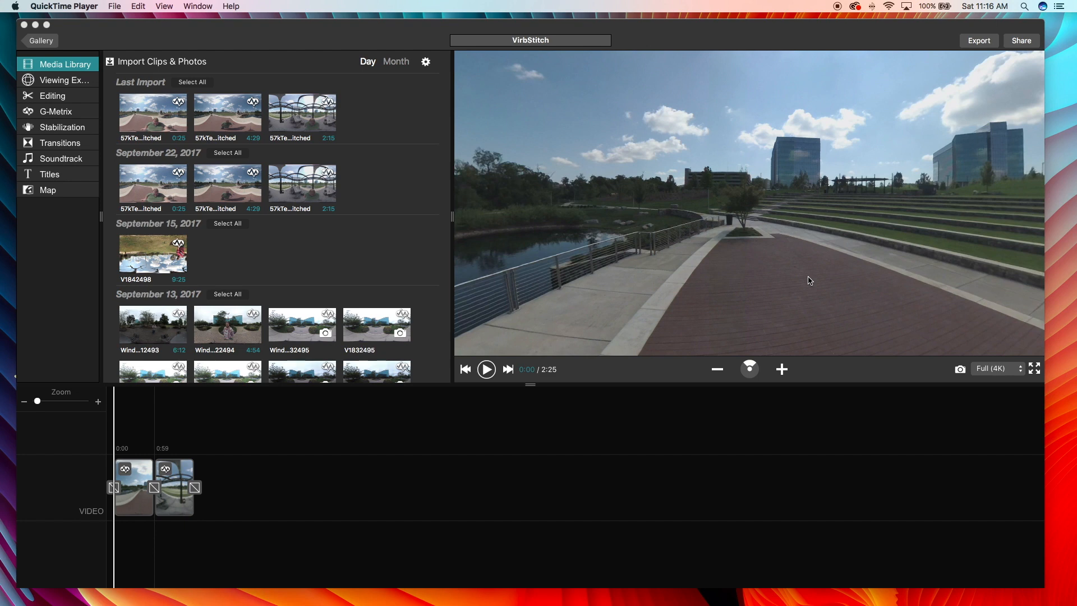
pyautogui.click(507, 369)
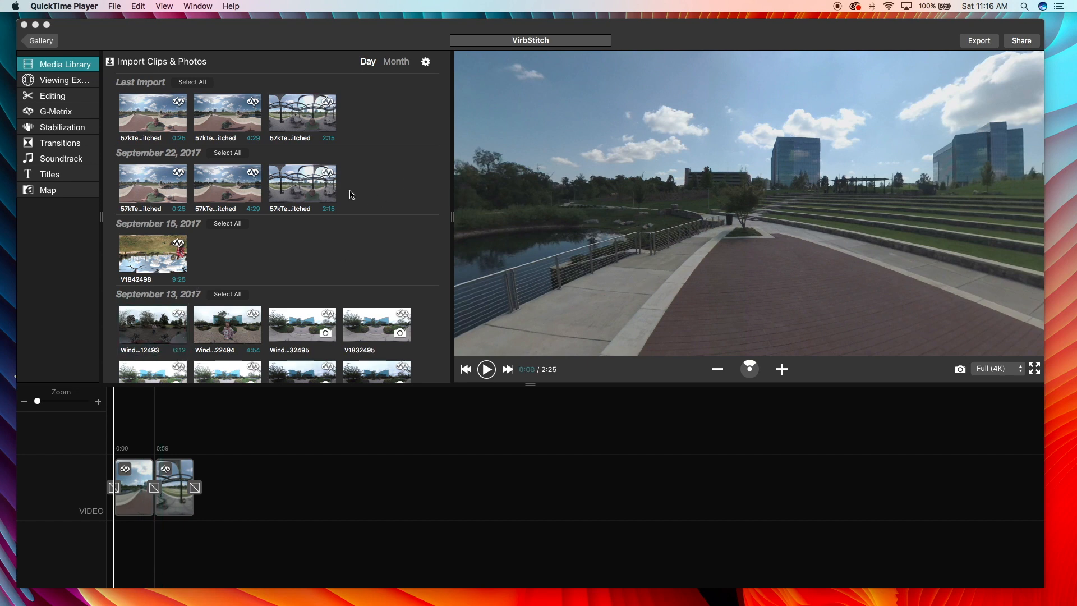
pyautogui.click(156, 484)
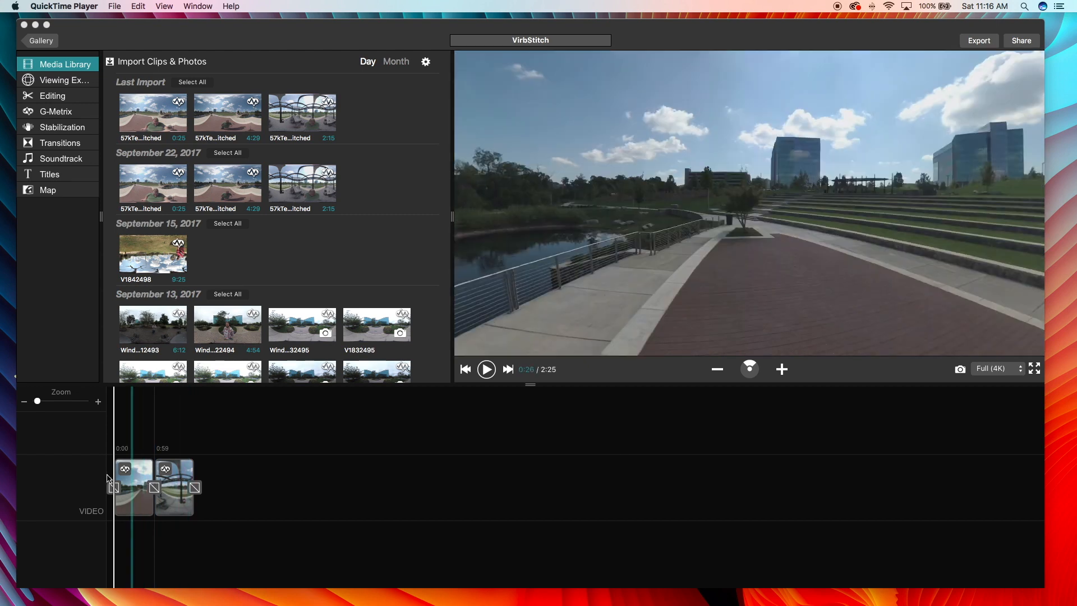
pyautogui.click(508, 370)
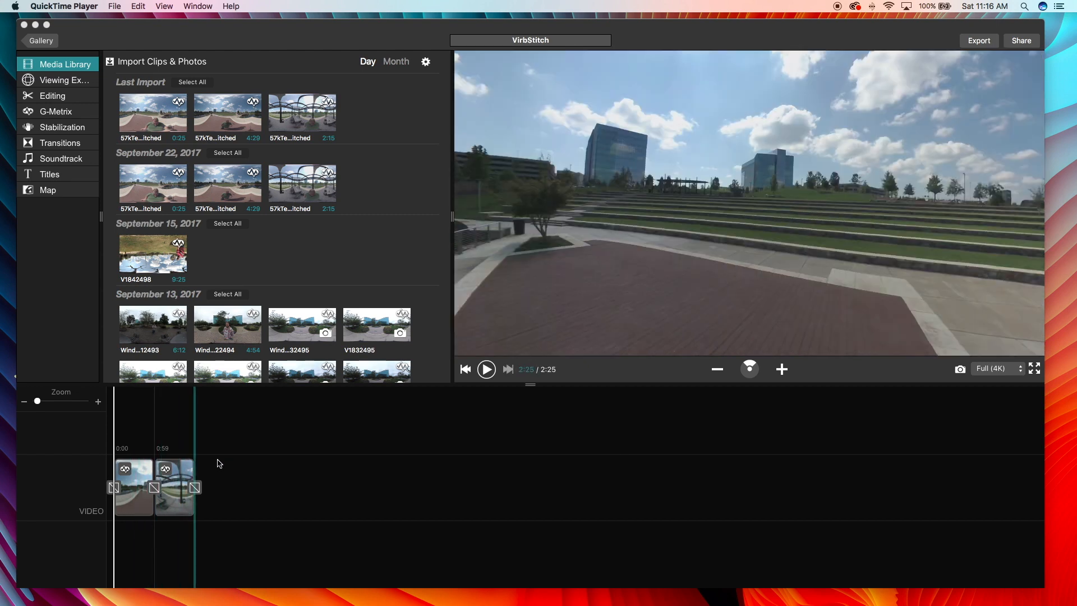
pyautogui.click(466, 370)
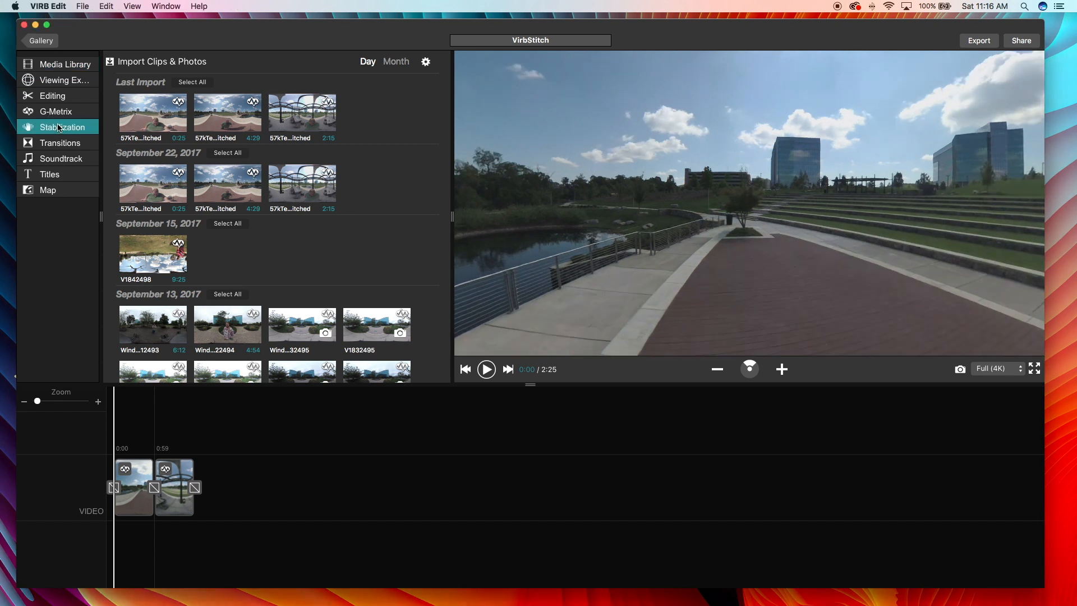
pyautogui.moveTo(148, 134)
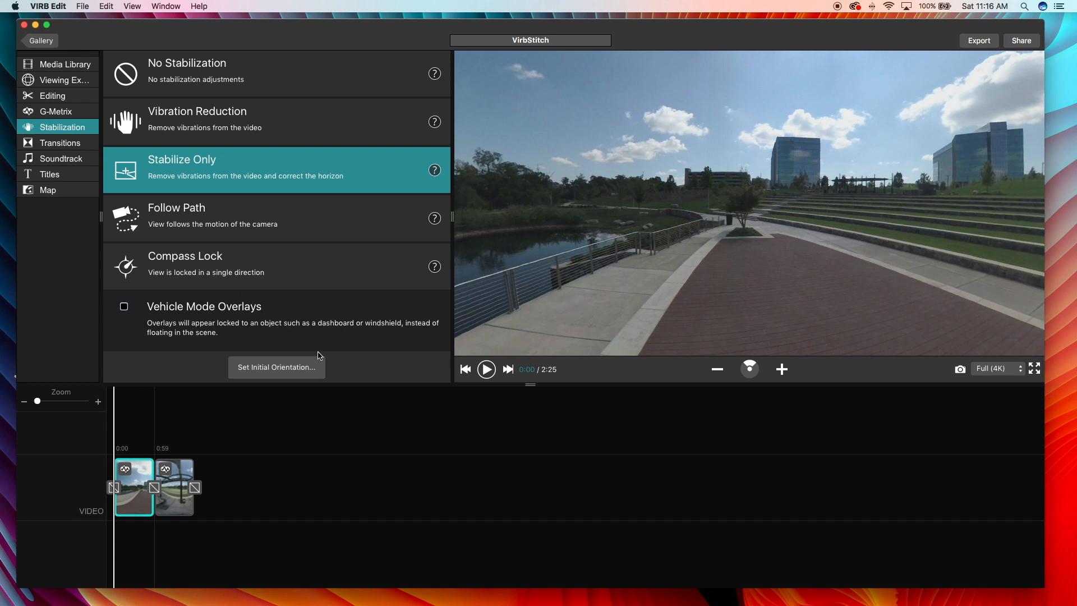
pyautogui.moveTo(312, 26)
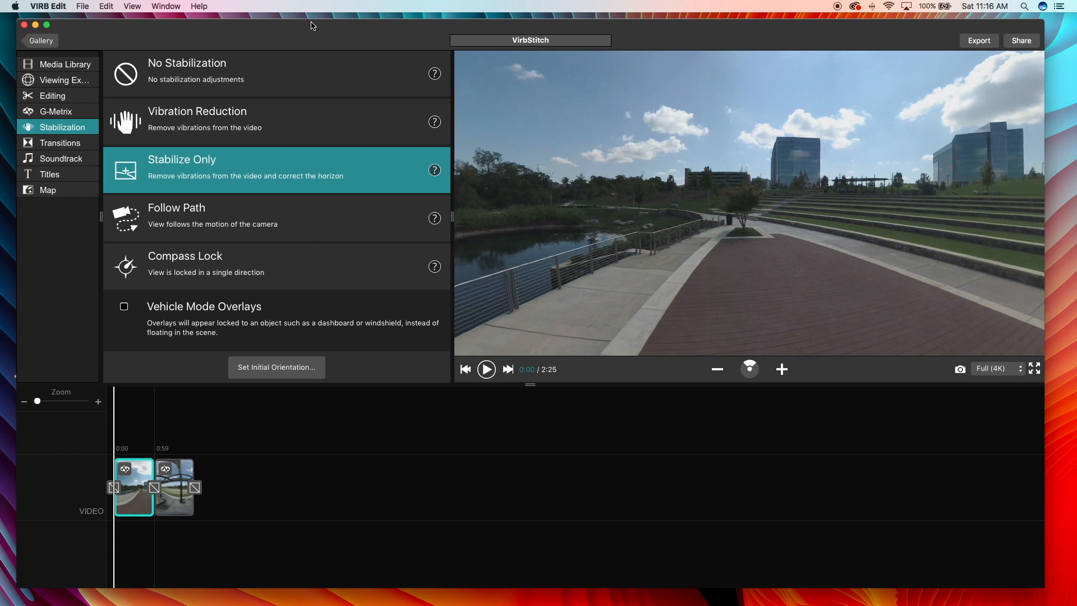
pyautogui.moveTo(991, 58)
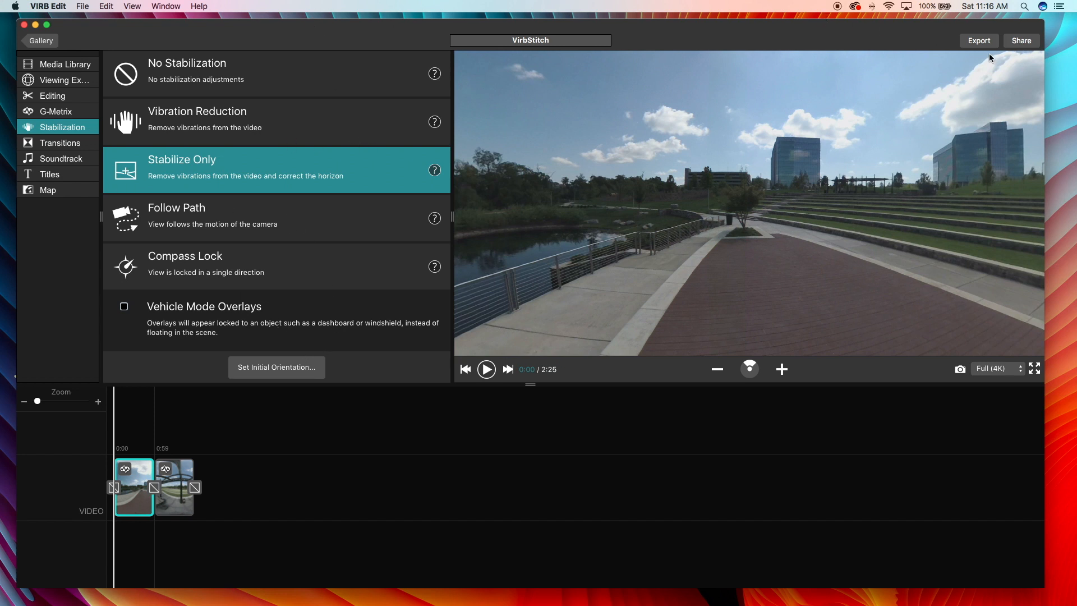
pyautogui.moveTo(979, 40)
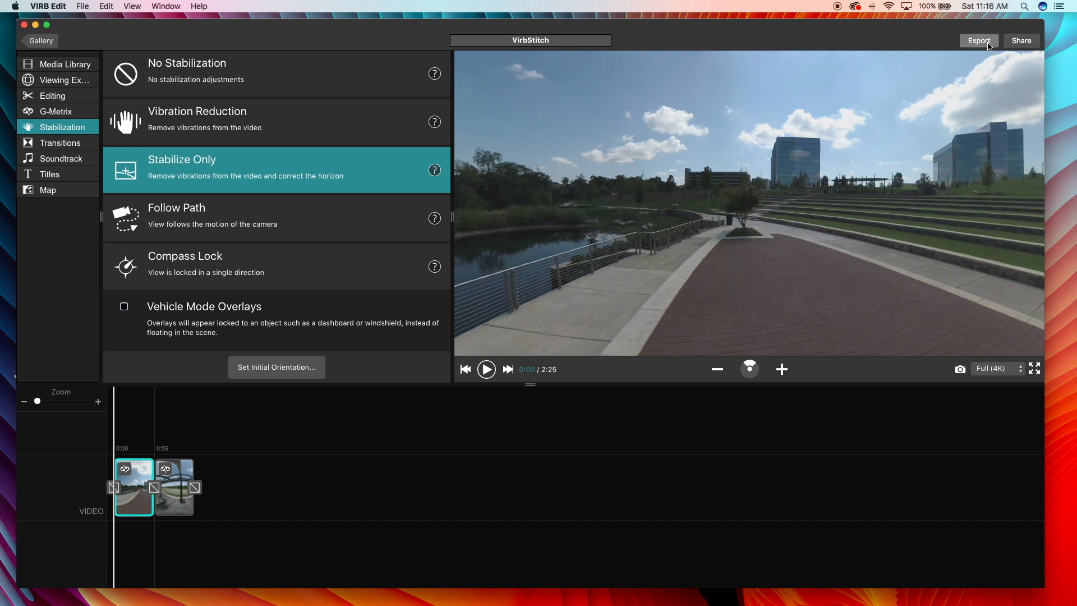
# Step: Bring up Export Video settings, review resolutions (4K to 480p) and keep 4K
pyautogui.click(978, 41)
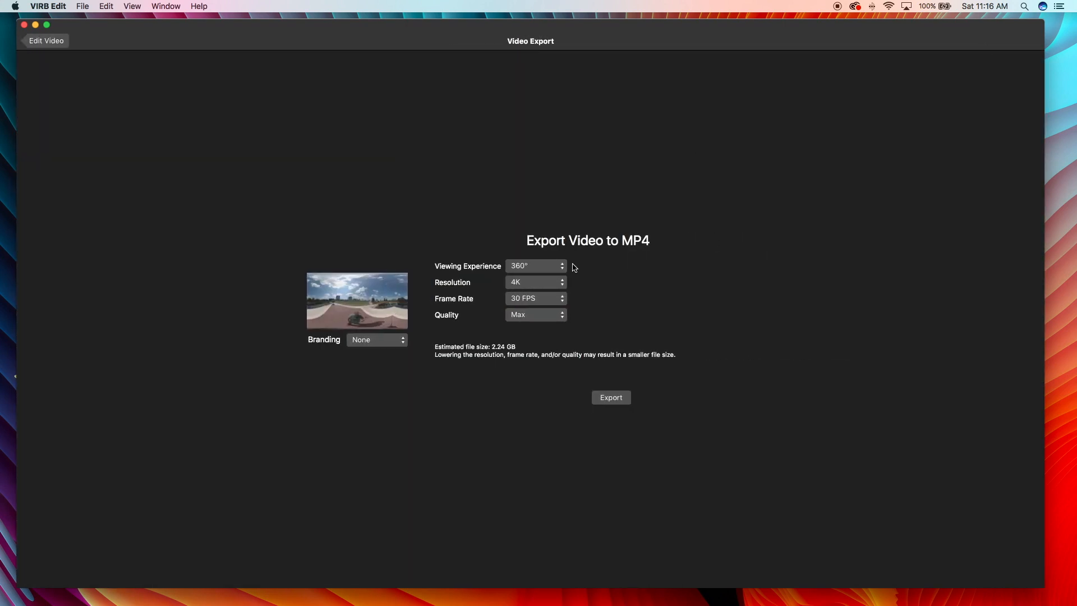
pyautogui.click(536, 282)
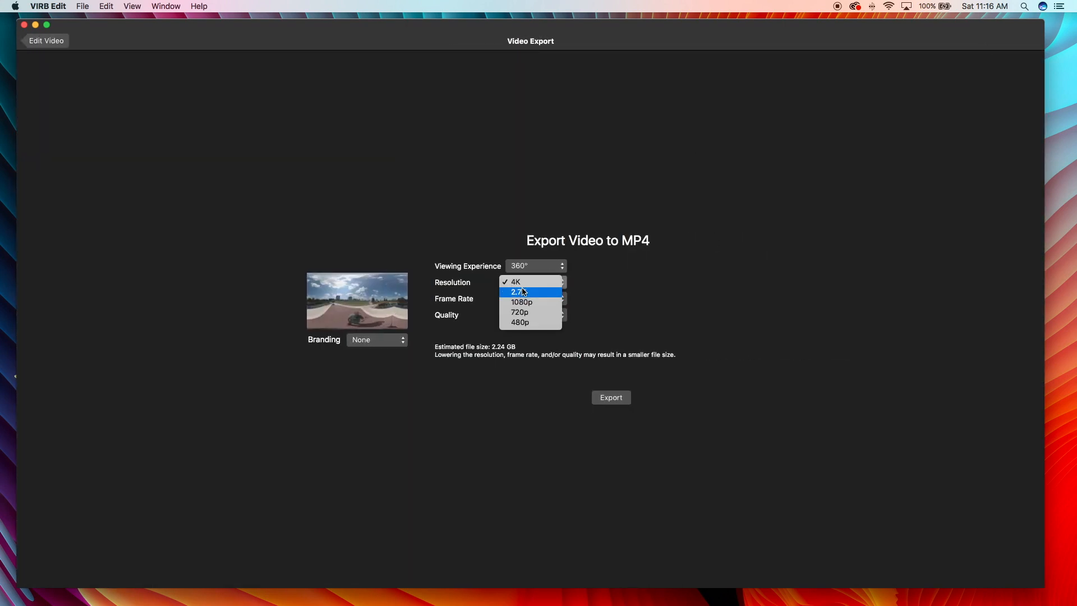
pyautogui.moveTo(530, 323)
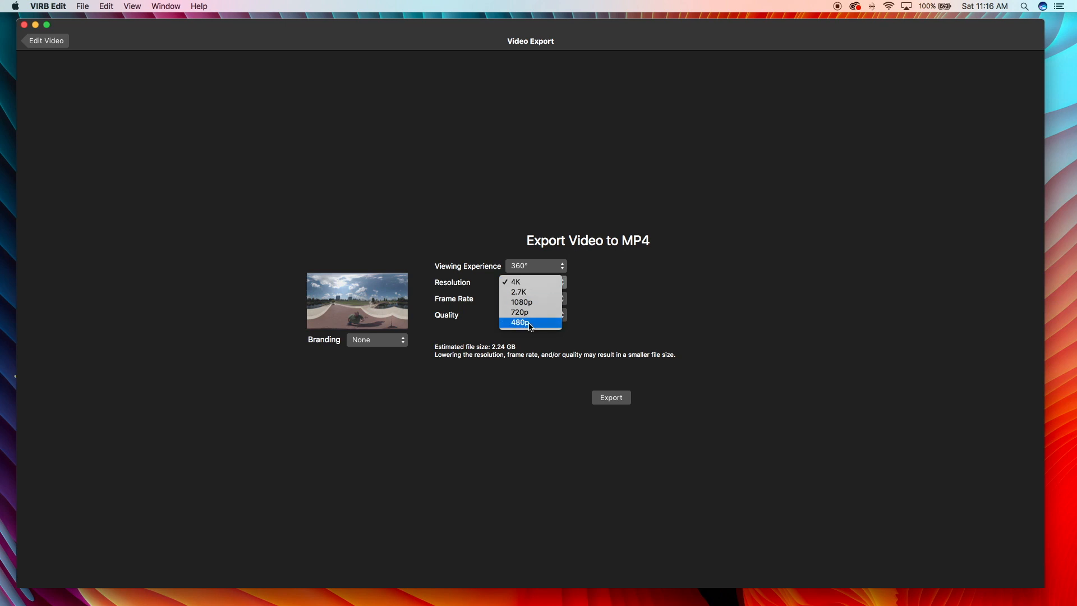
pyautogui.moveTo(529, 282)
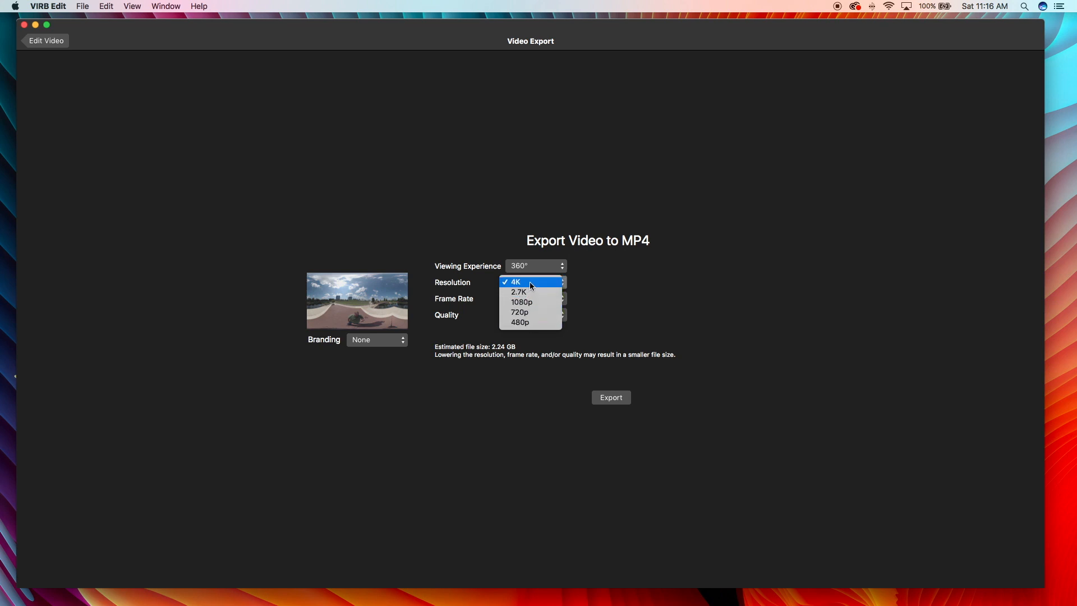
pyautogui.moveTo(532, 282)
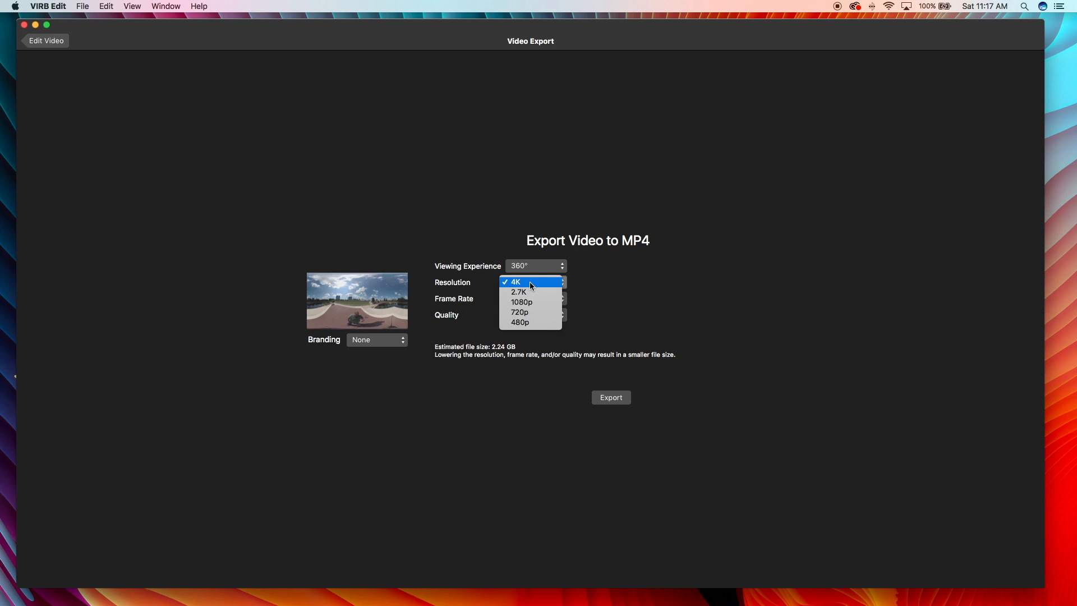
pyautogui.click(515, 281)
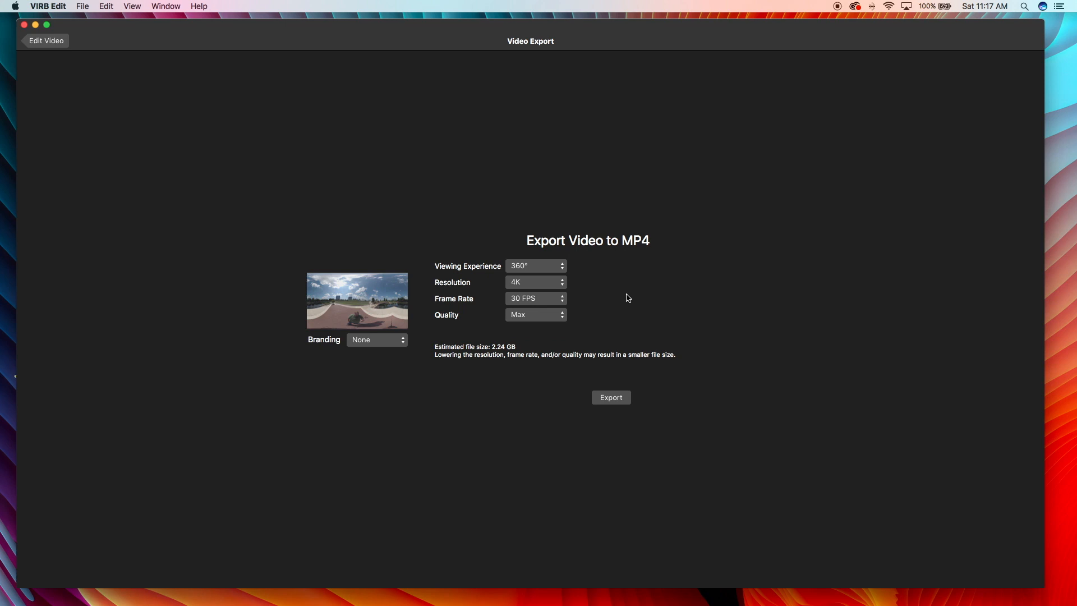
pyautogui.moveTo(292, 229)
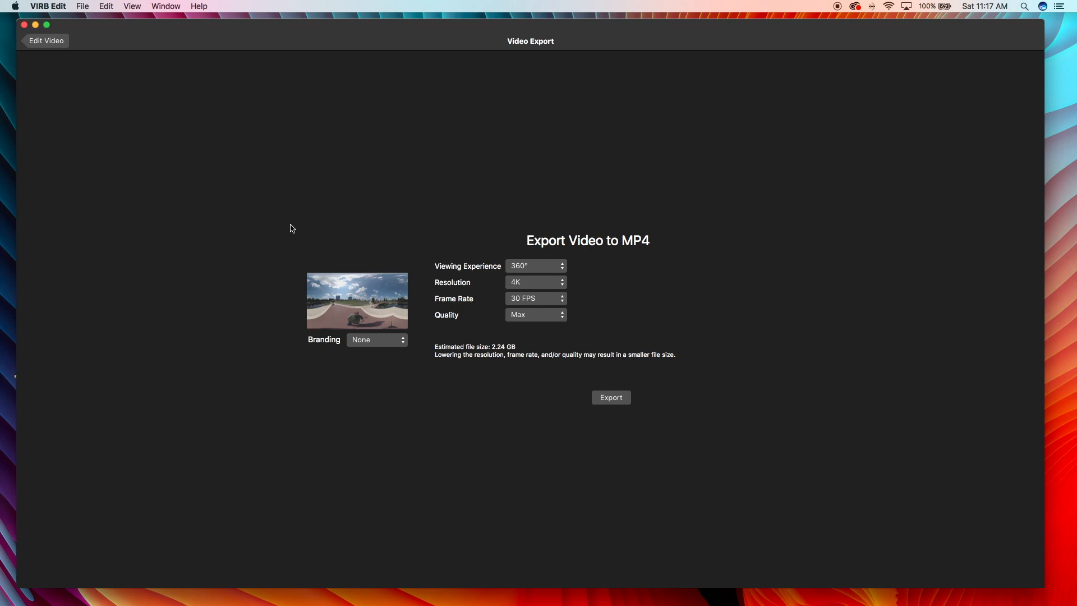
pyautogui.moveTo(487, 336)
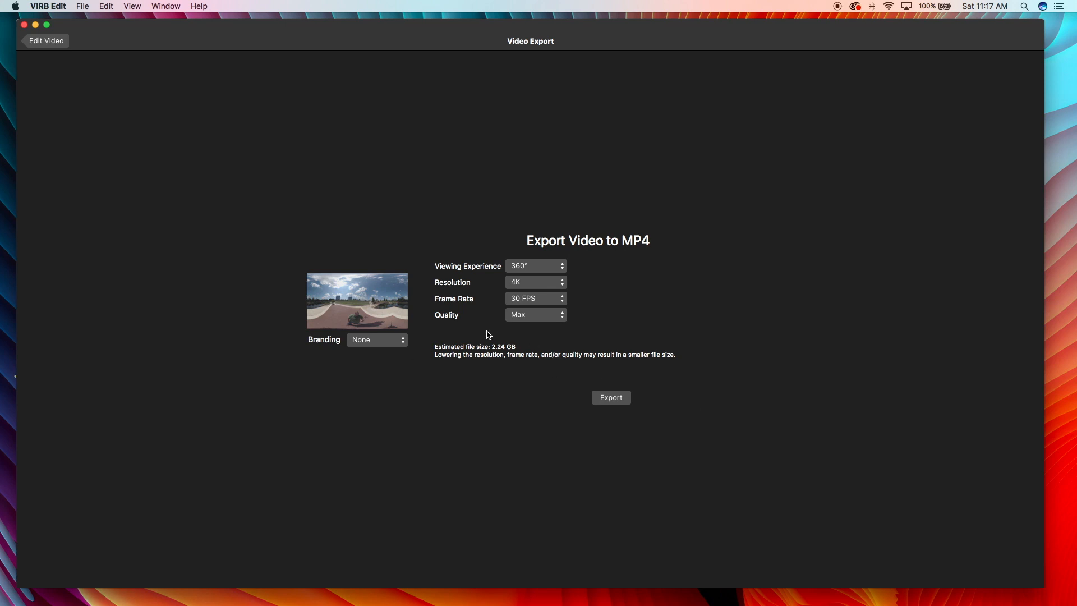
pyautogui.moveTo(486, 327)
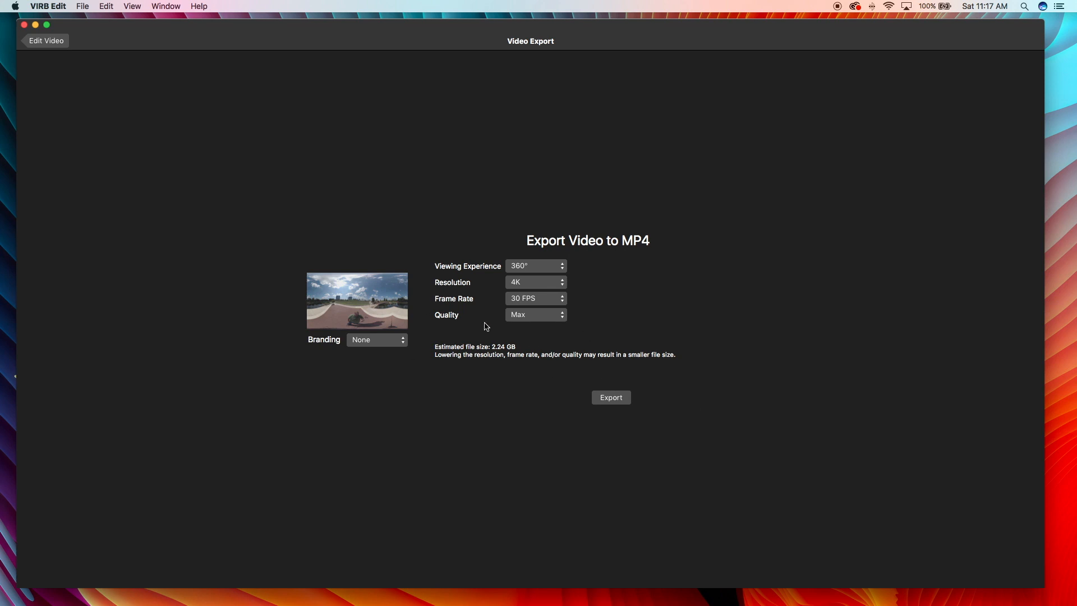
pyautogui.moveTo(469, 283)
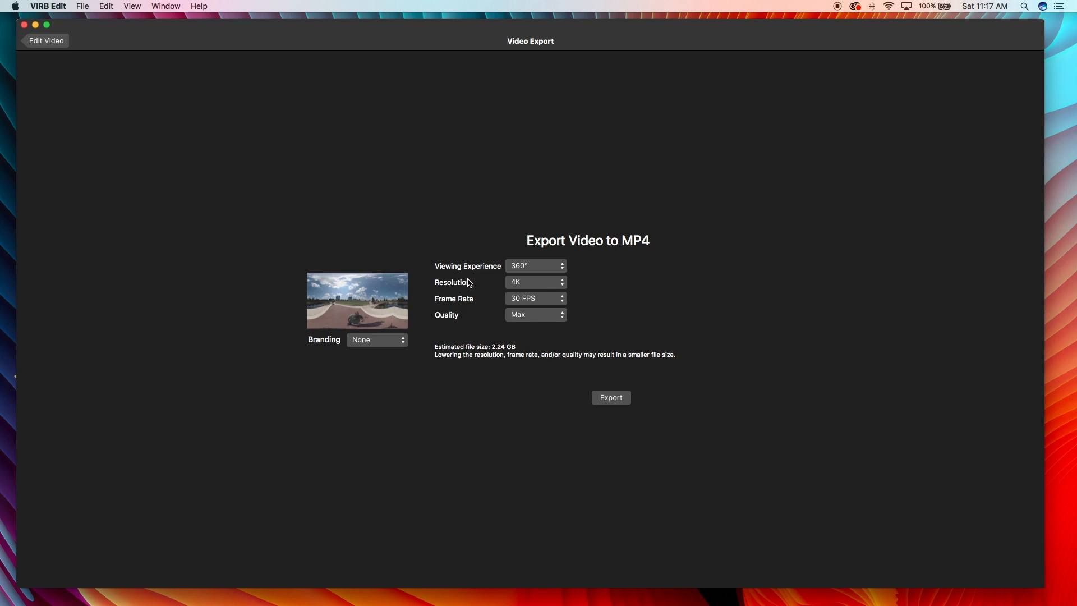
pyautogui.moveTo(615, 318)
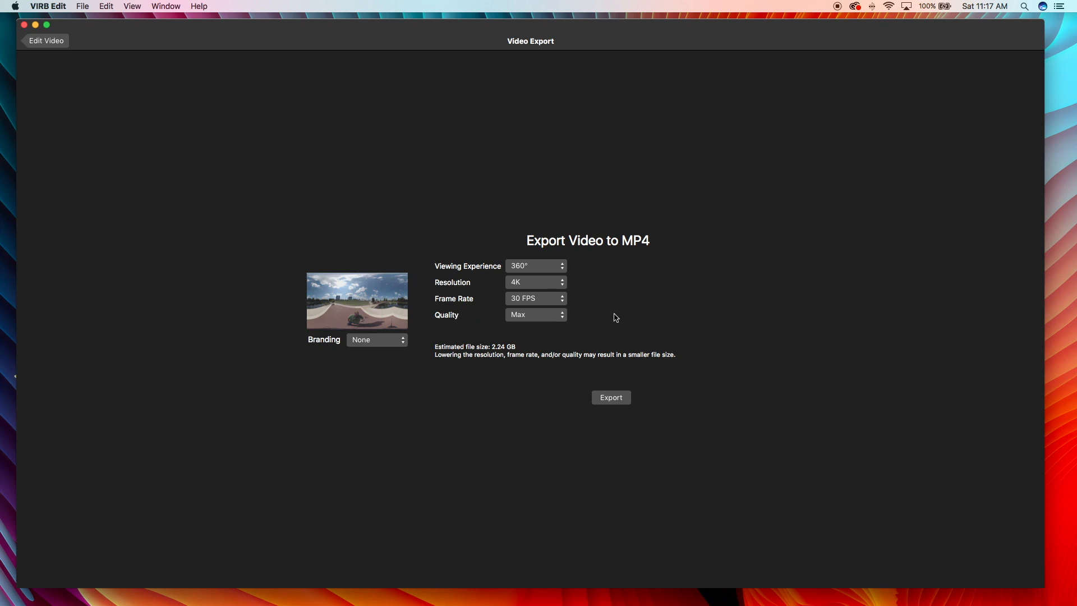
pyautogui.moveTo(448, 282)
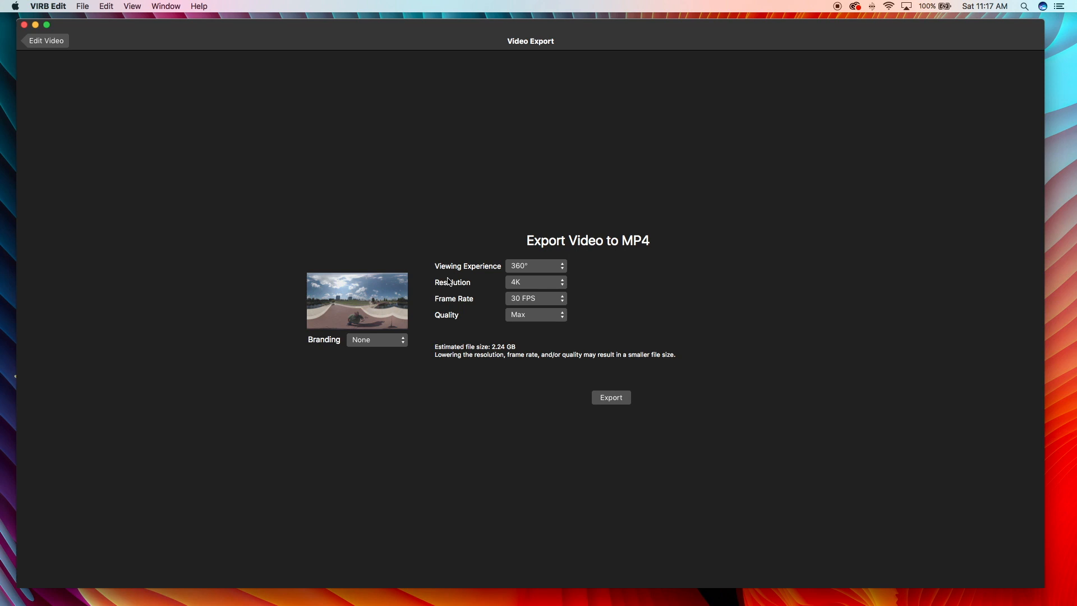
pyautogui.moveTo(552, 285)
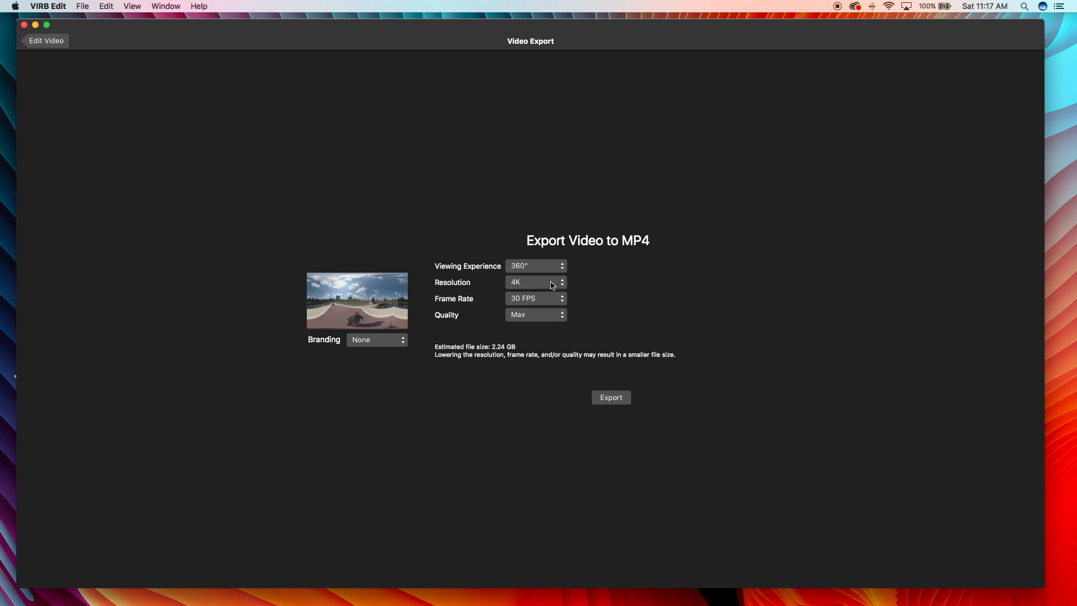
pyautogui.moveTo(279, 291)
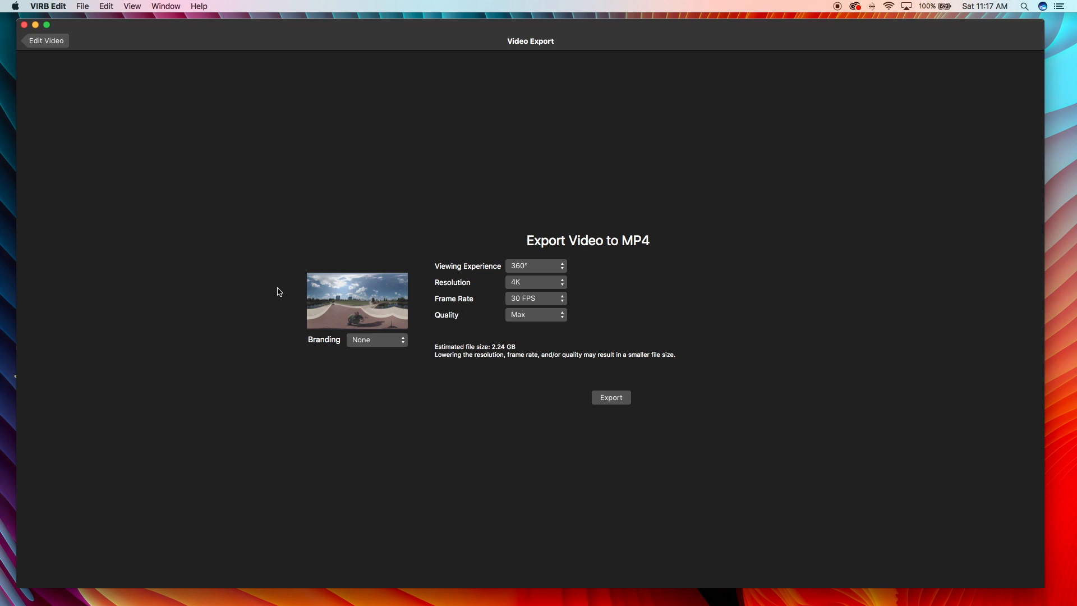
pyautogui.moveTo(575, 307)
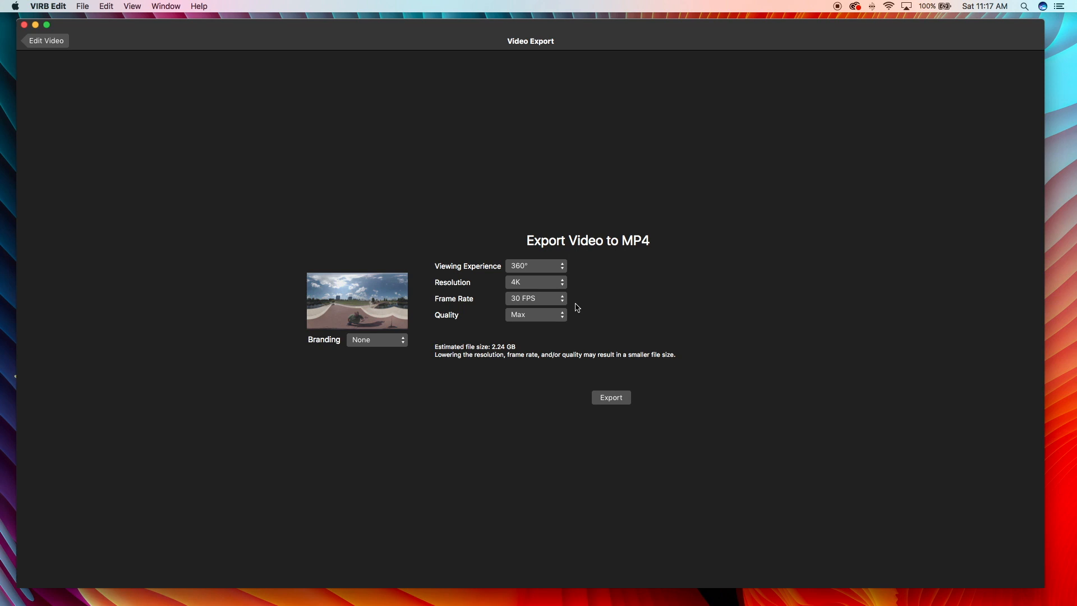
pyautogui.moveTo(232, 220)
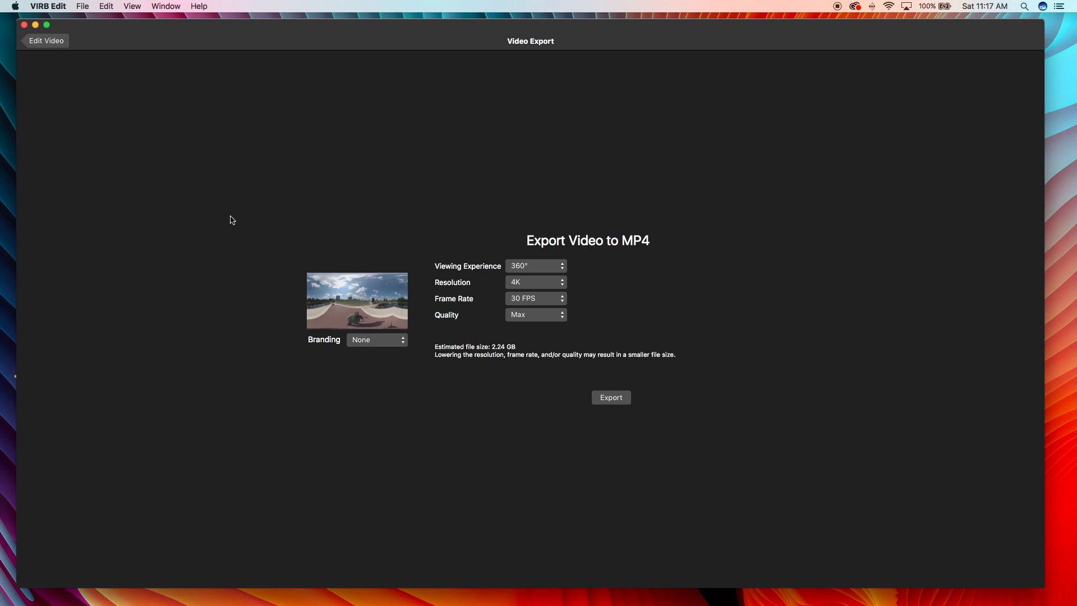
pyautogui.moveTo(210, 220)
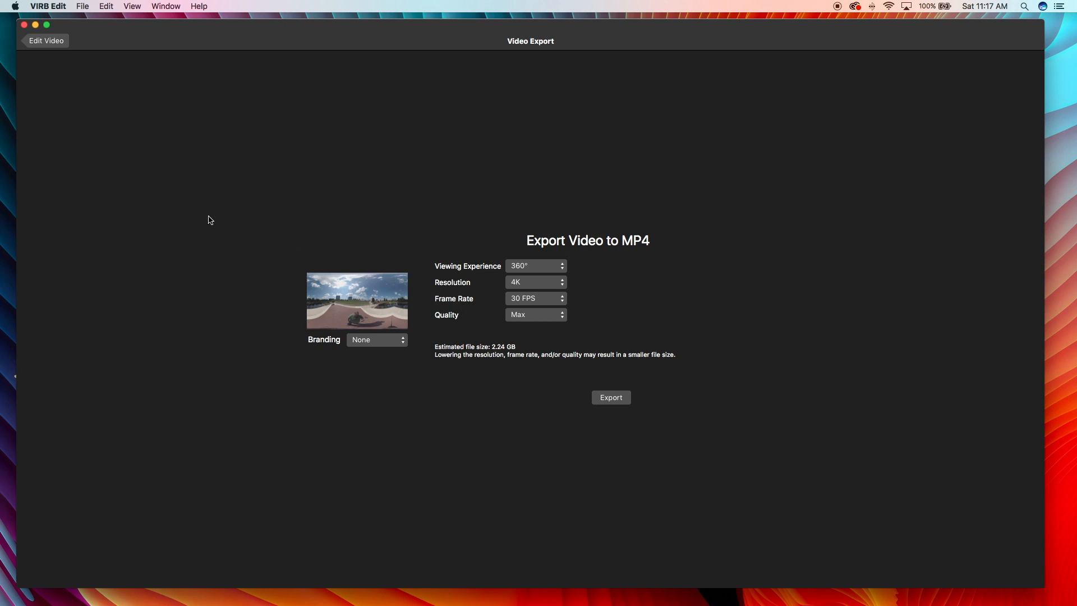
pyautogui.moveTo(414, 300)
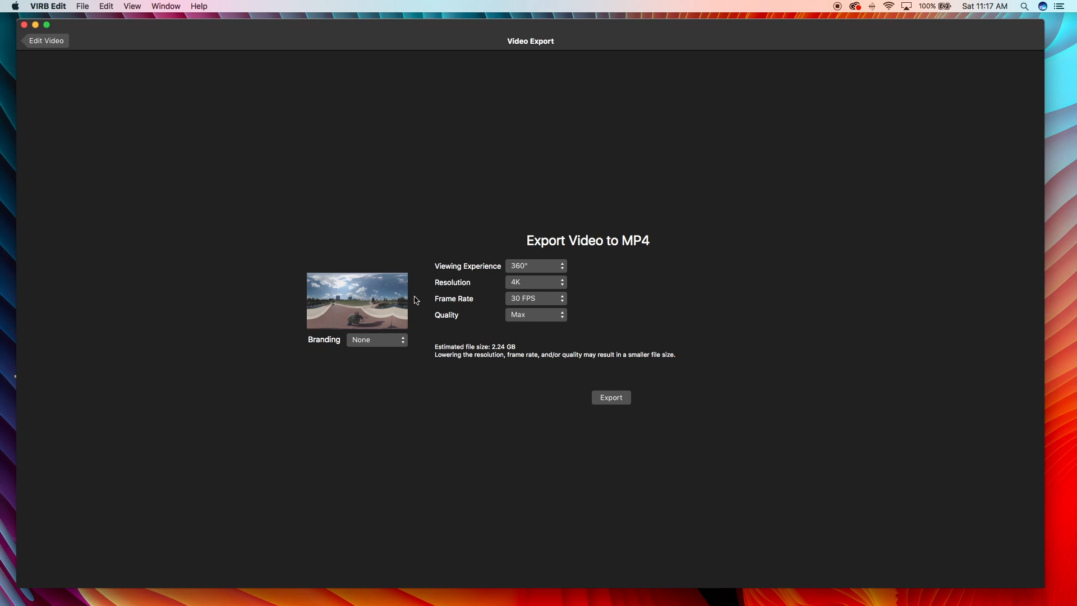
pyautogui.moveTo(439, 308)
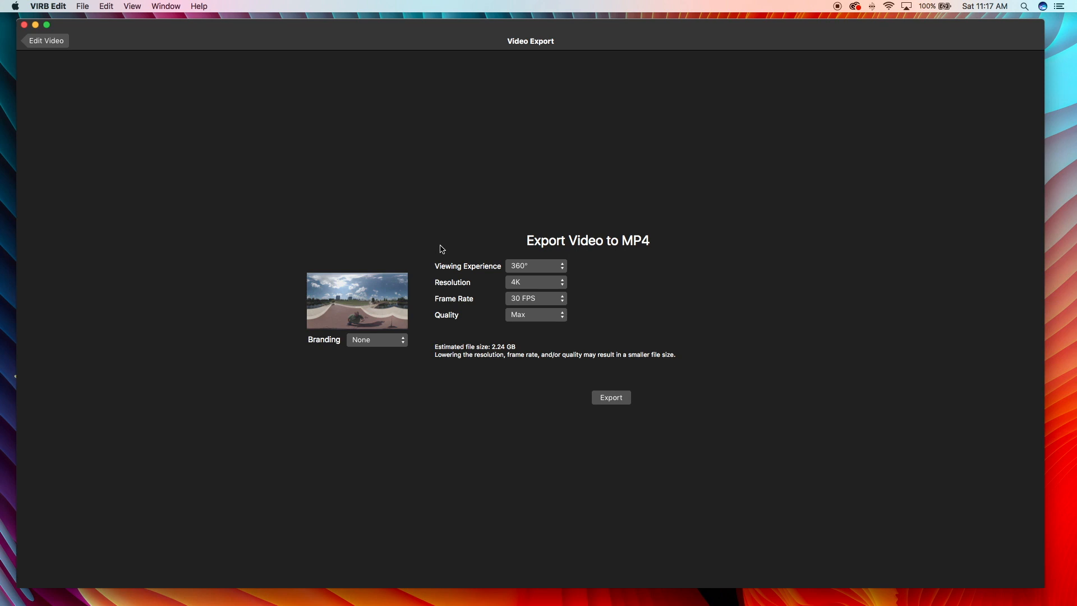
pyautogui.moveTo(430, 289)
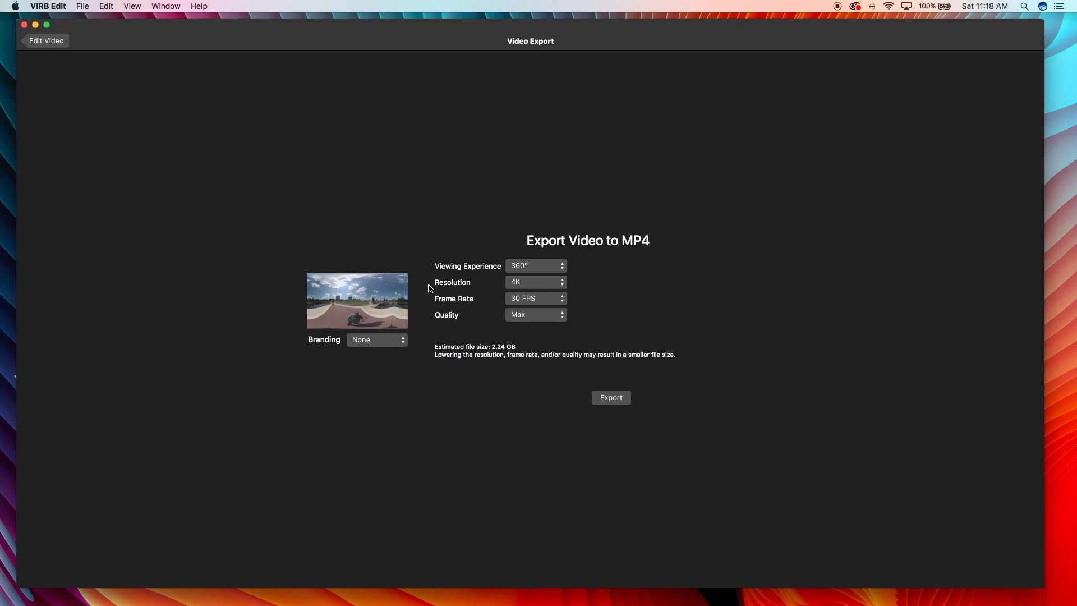
pyautogui.moveTo(243, 244)
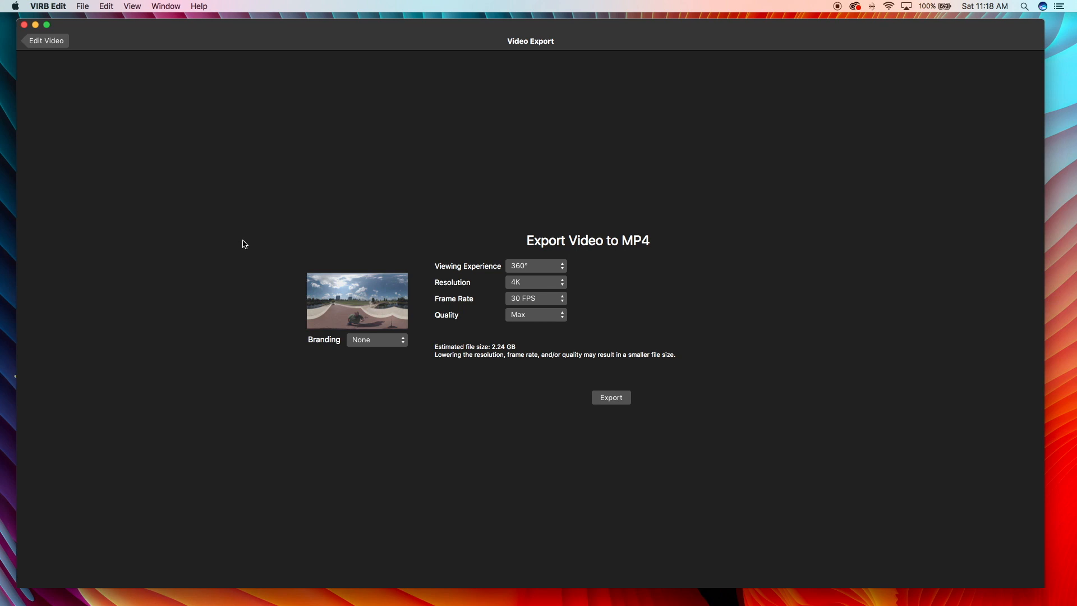
pyautogui.moveTo(55, 60)
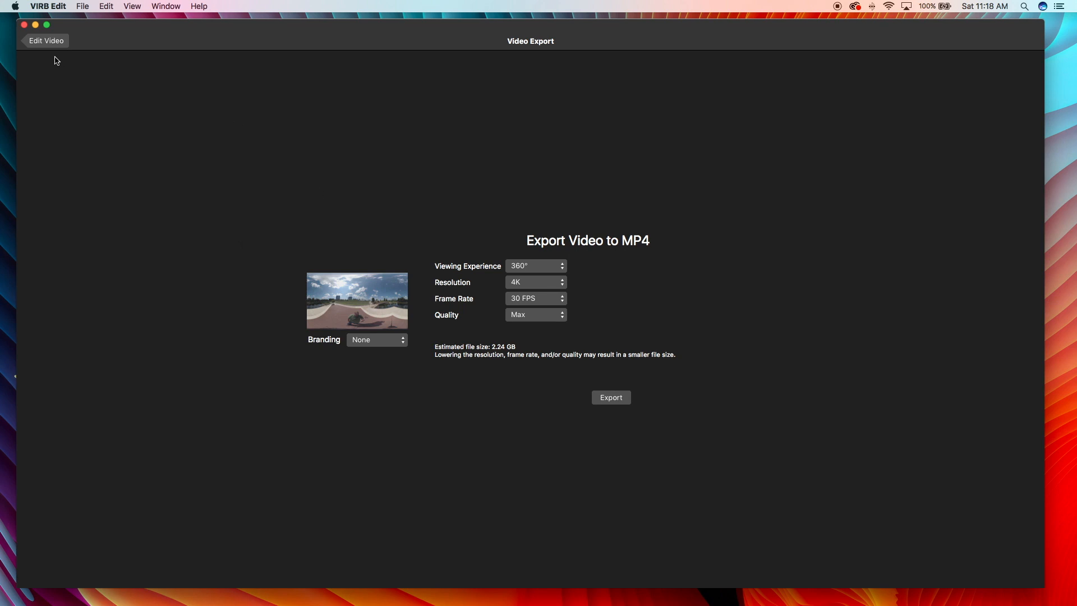